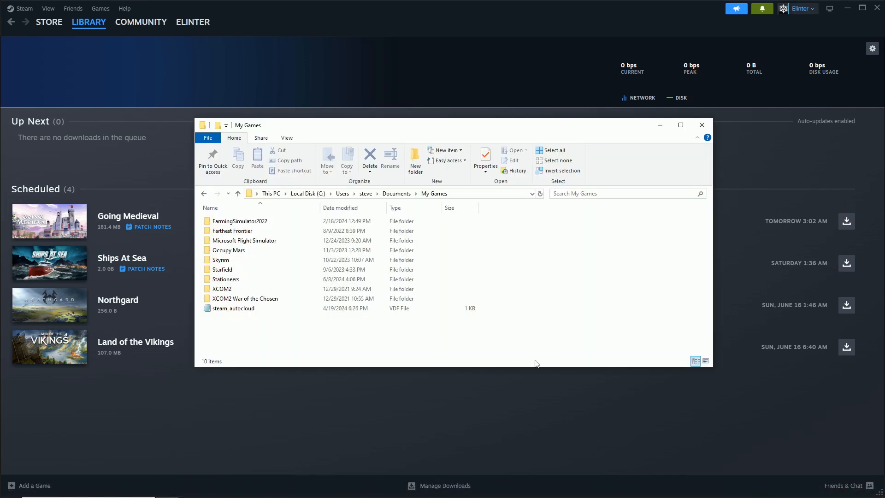
pyautogui.moveTo(404, 391)
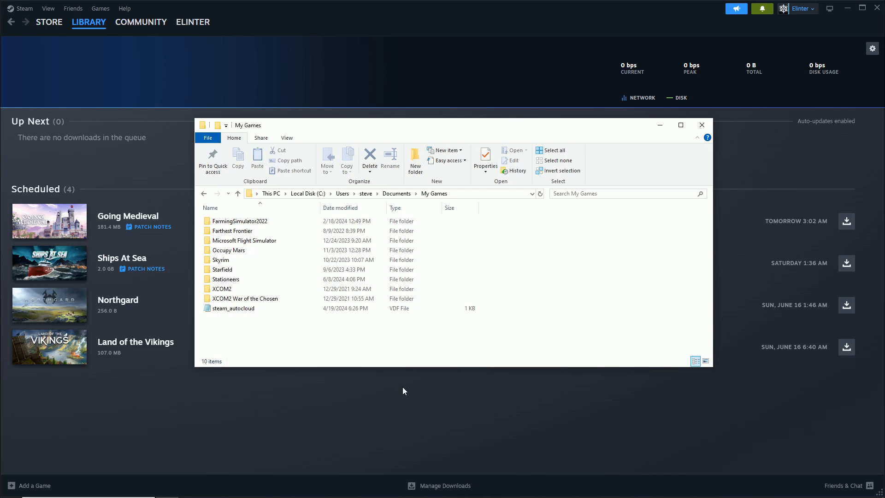
pyautogui.moveTo(388, 373)
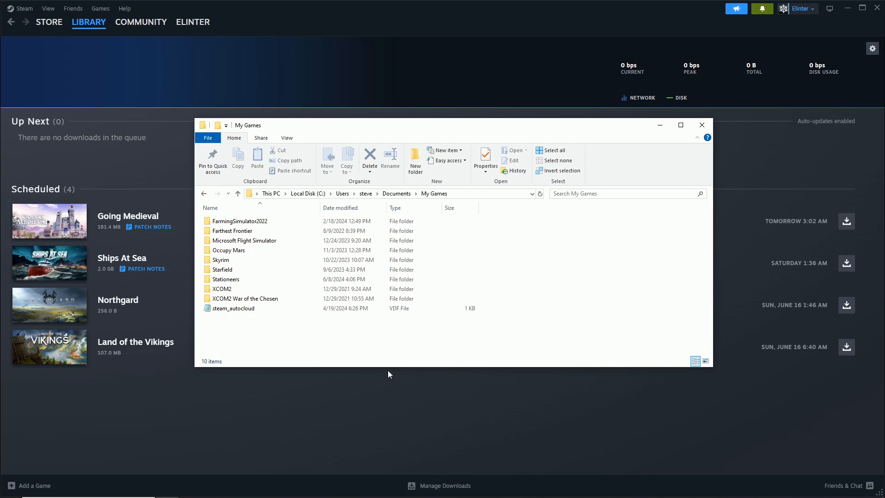
pyautogui.moveTo(451, 369)
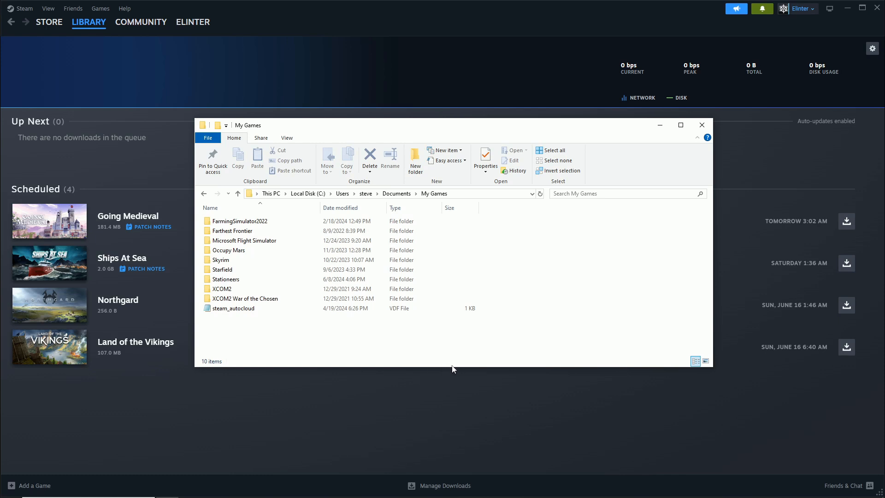
# Browse into Documents > My Games and enter the Stationeers game folder
pyautogui.click(222, 269)
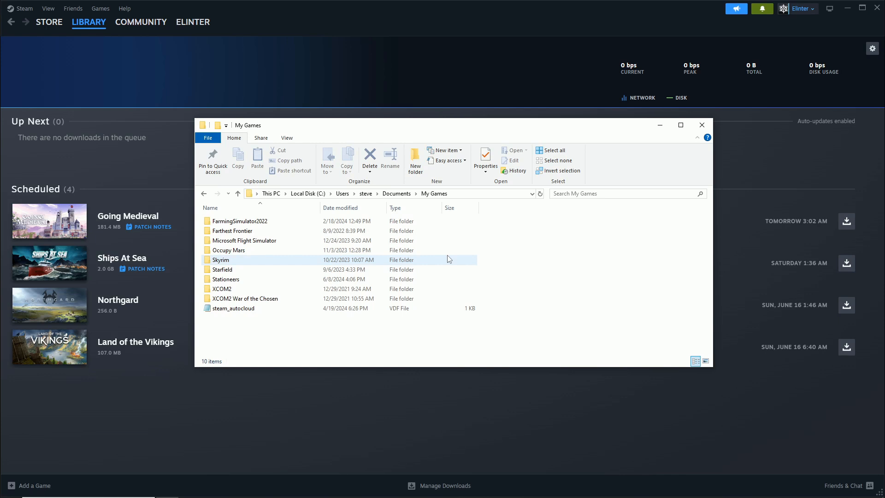
pyautogui.click(556, 259)
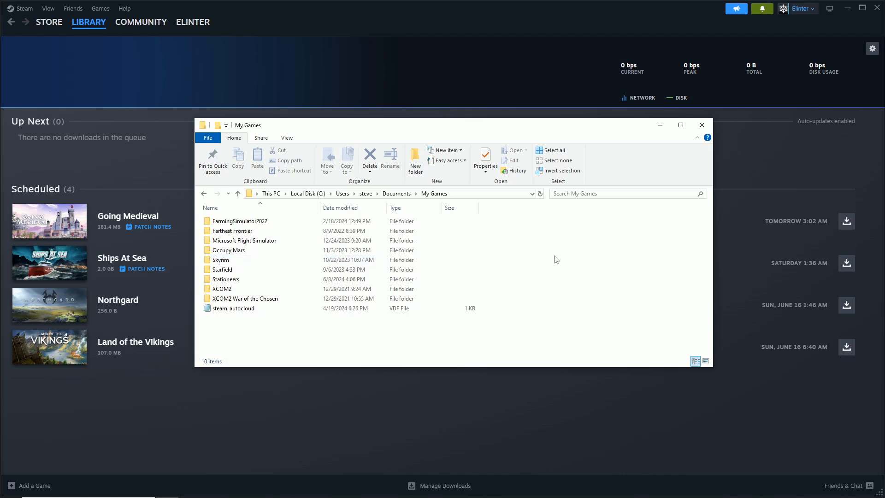
pyautogui.moveTo(151, 419)
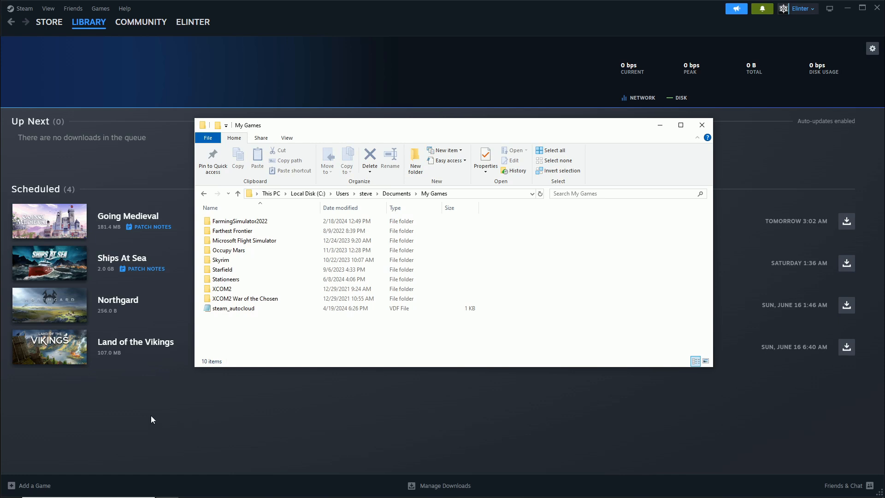
pyautogui.moveTo(227, 434)
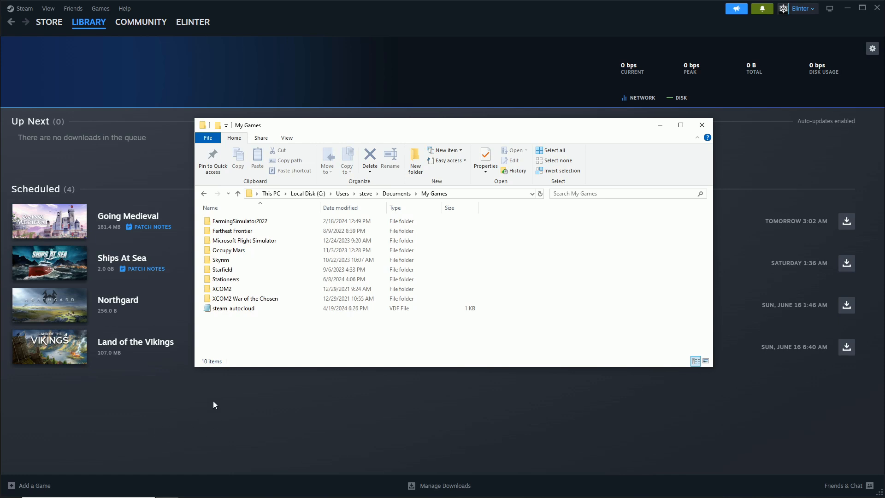
pyautogui.moveTo(356, 428)
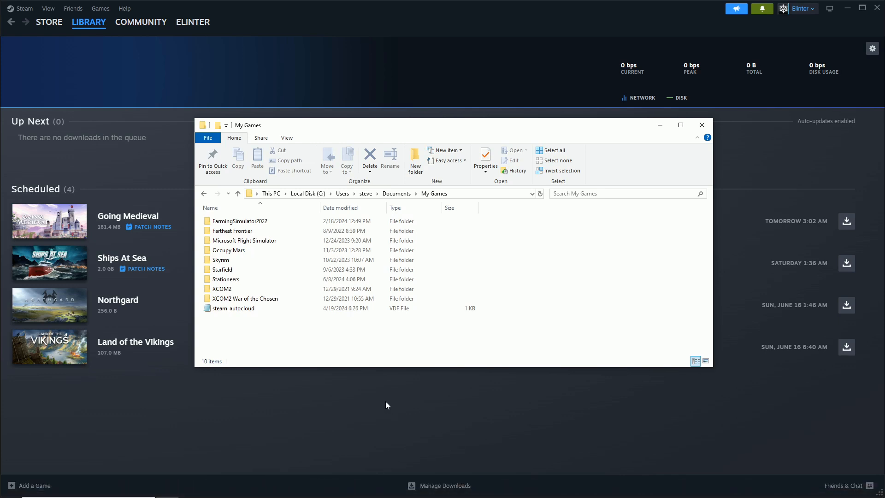
pyautogui.moveTo(338, 401)
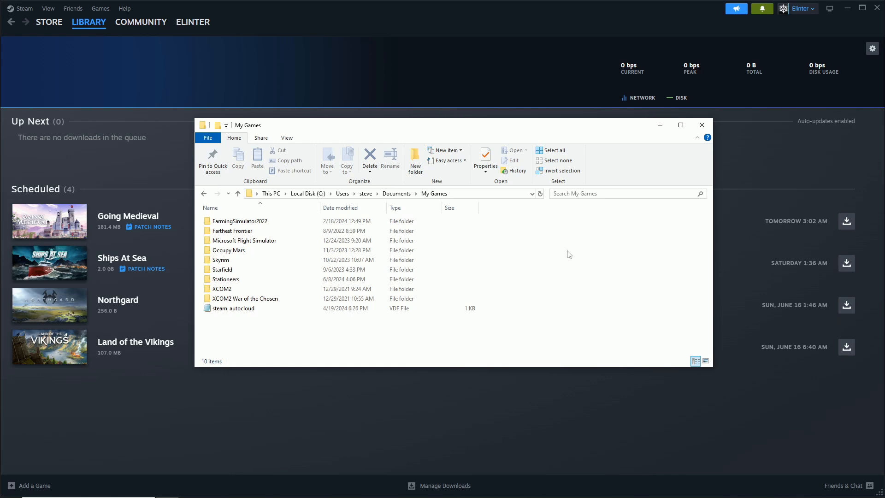
pyautogui.moveTo(572, 249)
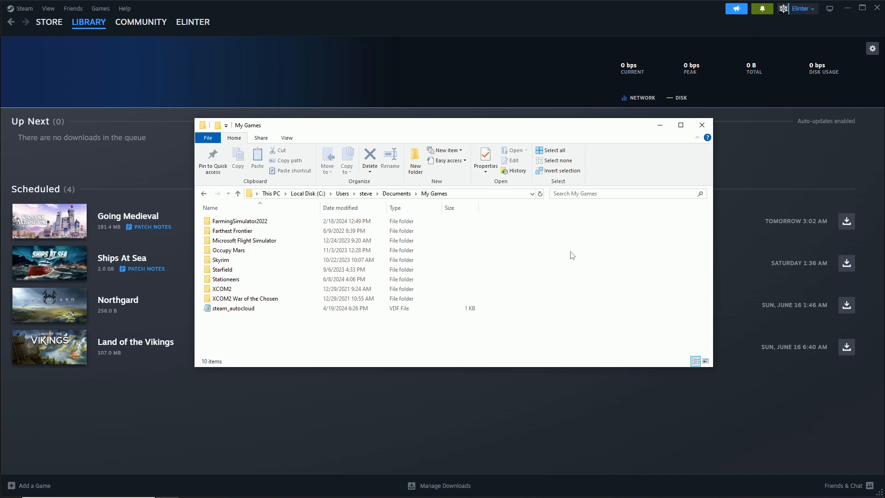
pyautogui.moveTo(395, 404)
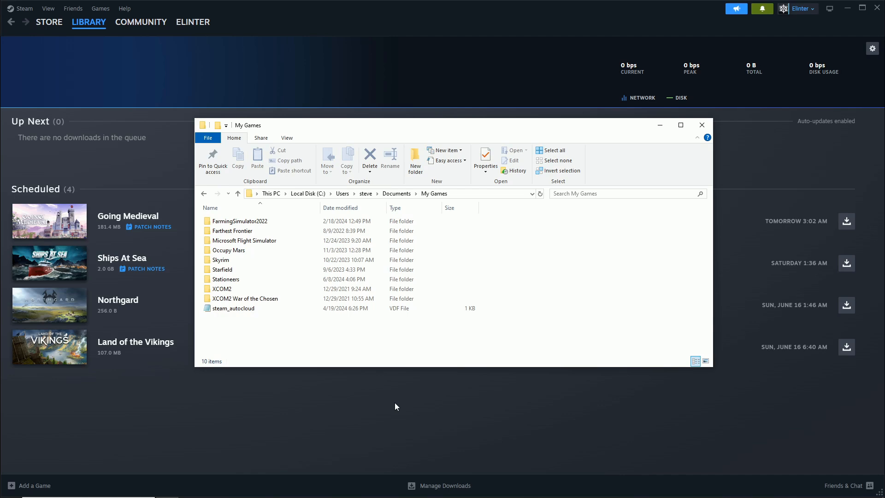
pyautogui.moveTo(314, 418)
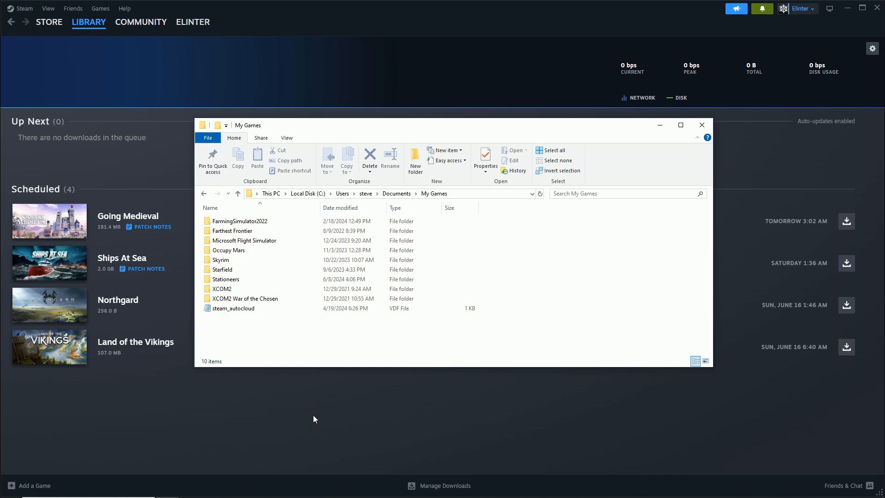
pyautogui.moveTo(308, 419)
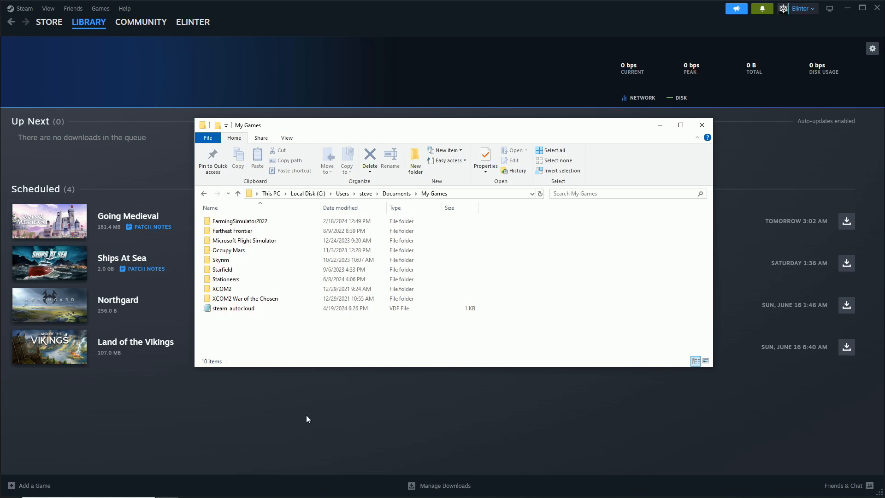
pyautogui.moveTo(429, 415)
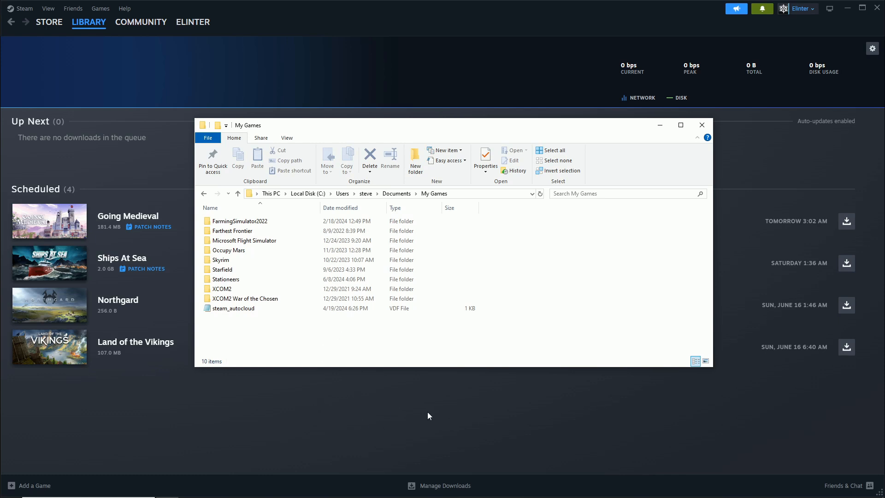
pyautogui.click(226, 279)
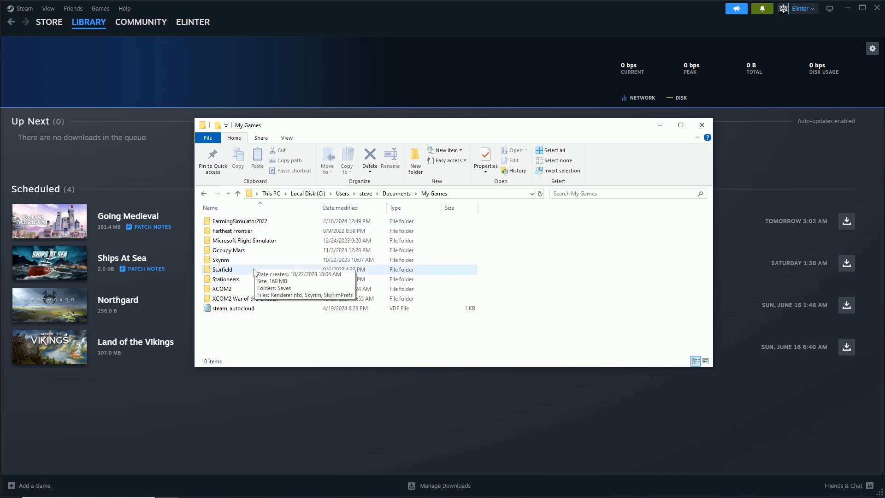
pyautogui.moveTo(286, 429)
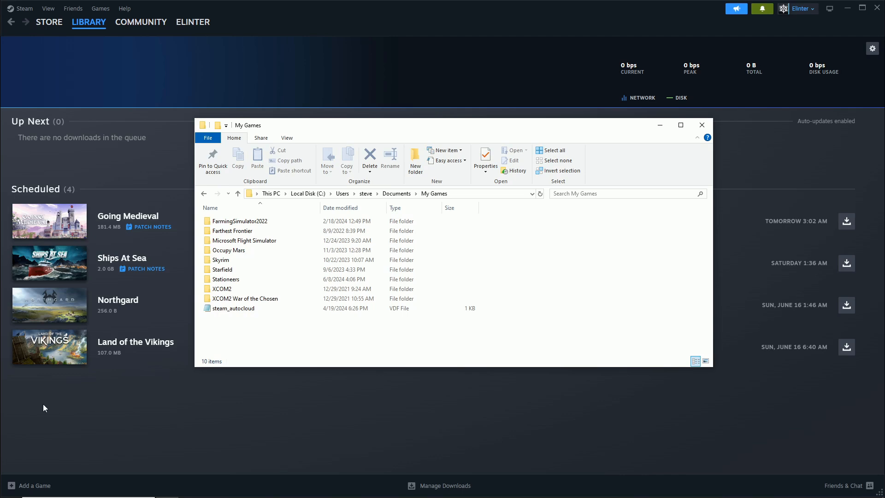
pyautogui.click(89, 21)
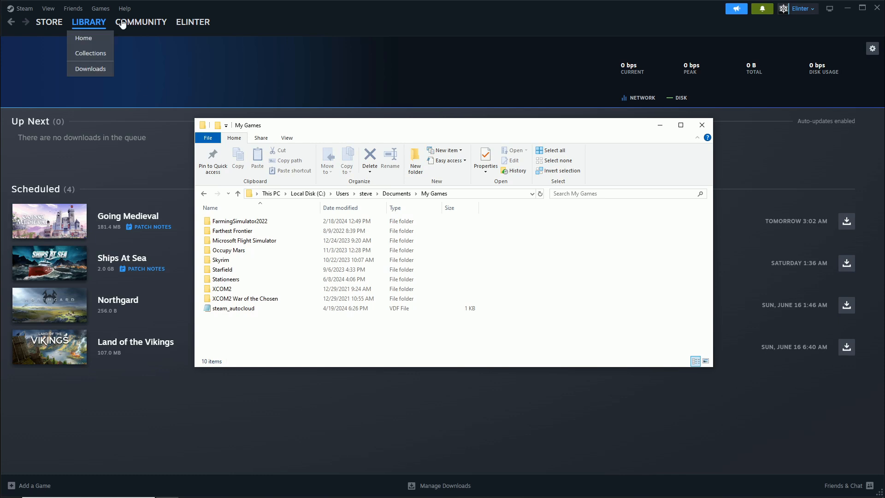
pyautogui.click(233, 308)
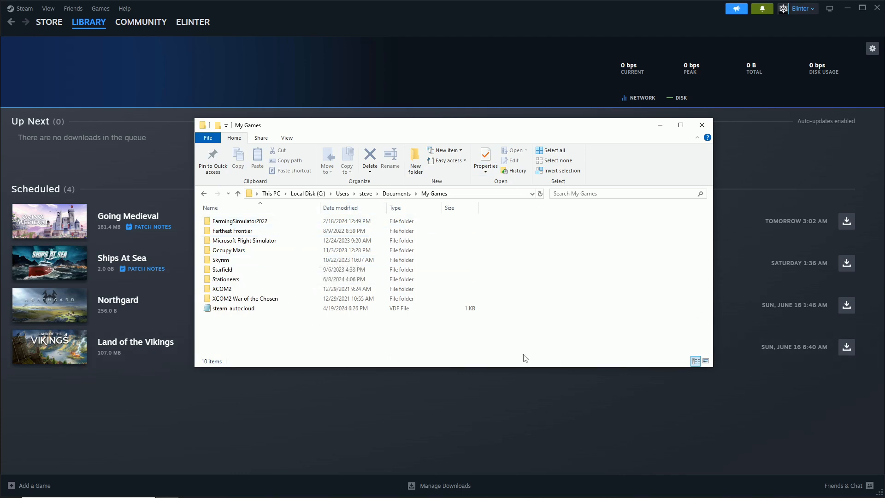
pyautogui.moveTo(508, 331)
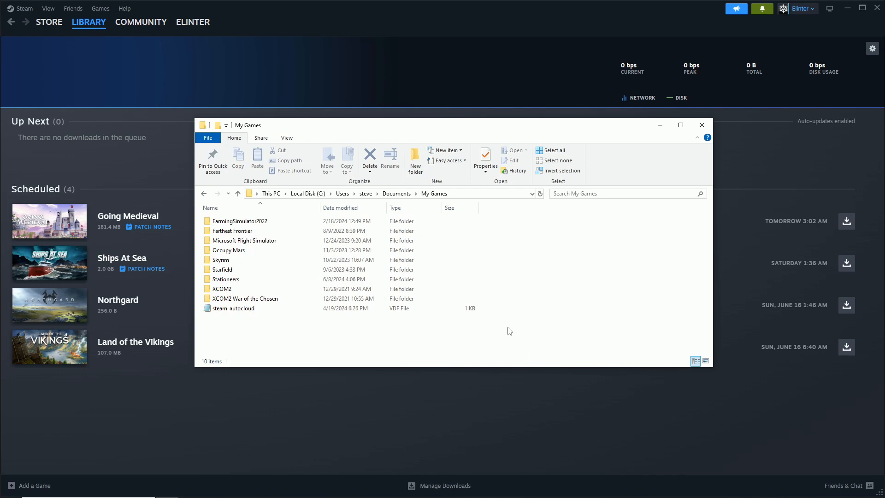
pyautogui.moveTo(245, 212)
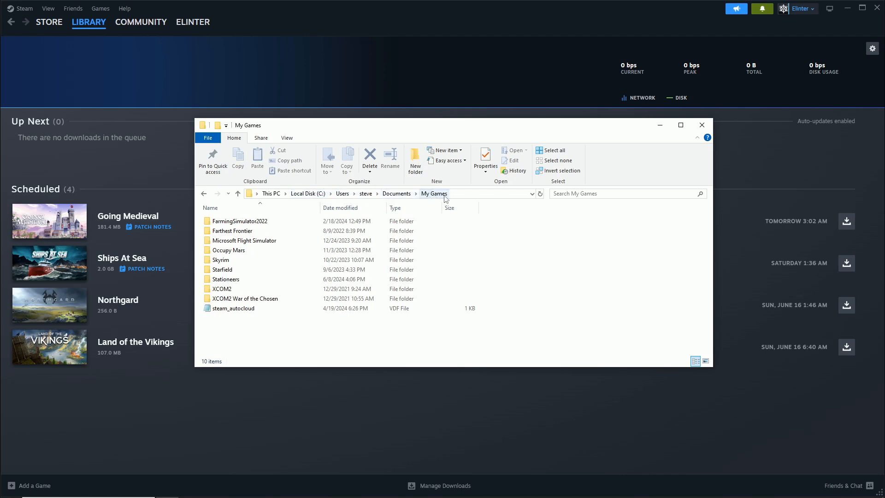
pyautogui.moveTo(222, 289)
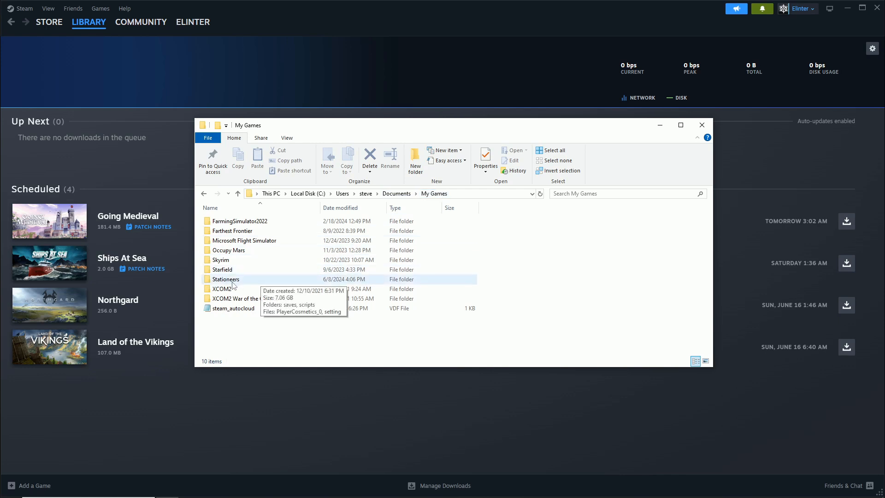
pyautogui.doubleClick(225, 279)
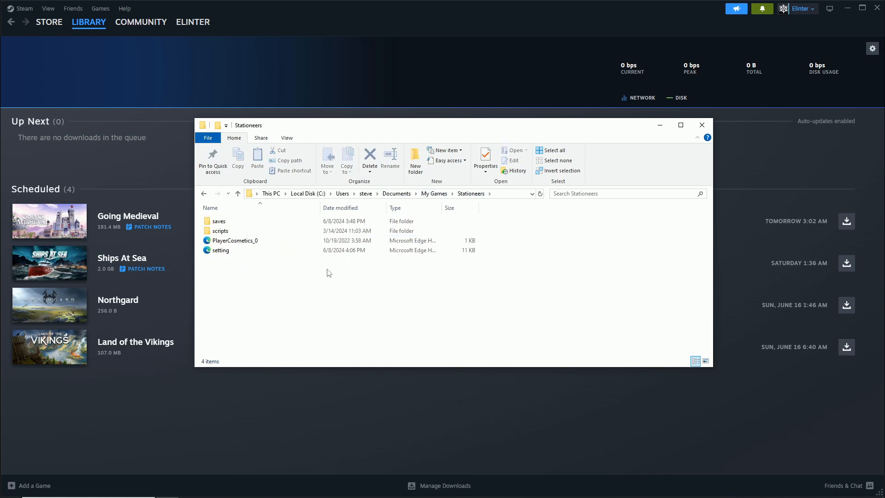
# Enter the saves folder and select the Mimas ep 8 save
pyautogui.click(218, 220)
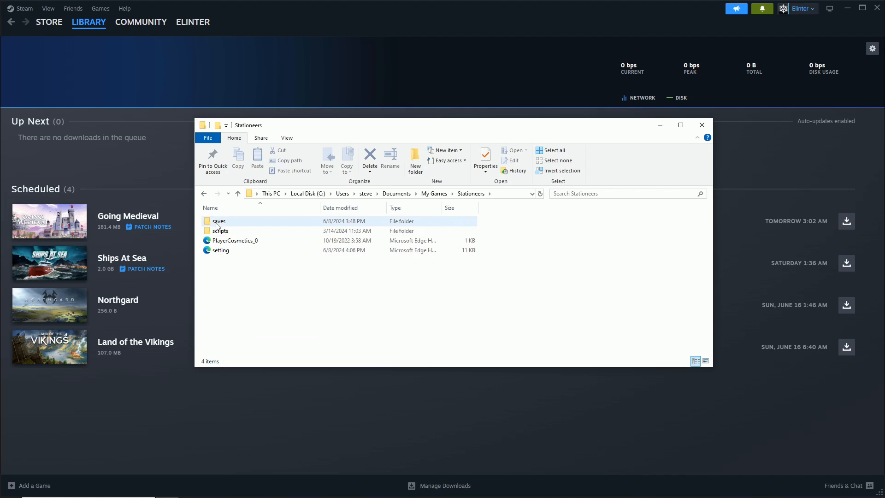
pyautogui.moveTo(219, 220)
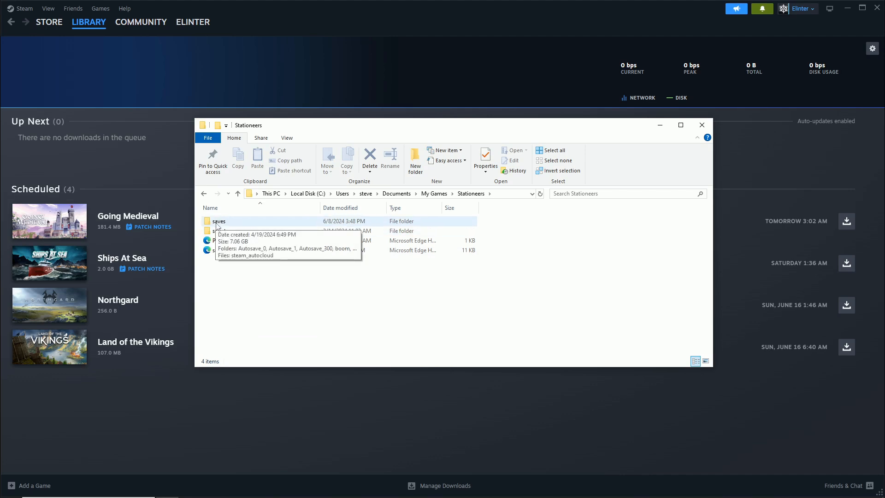
pyautogui.doubleClick(219, 220)
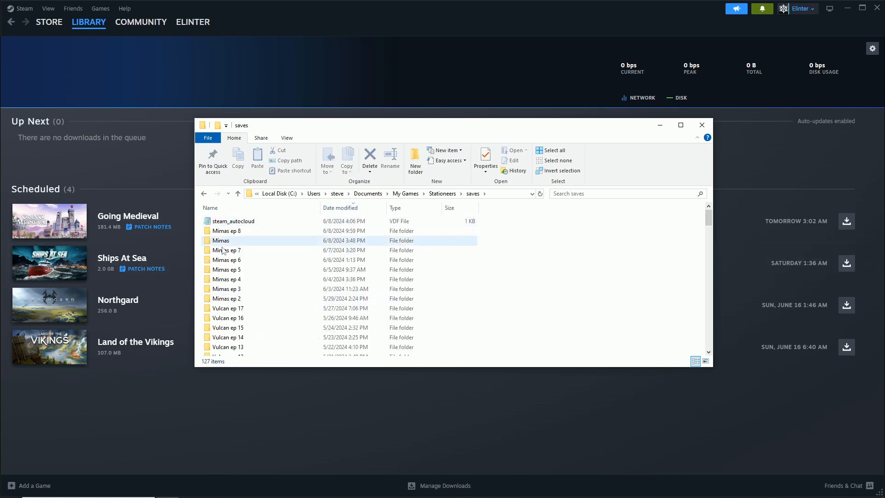
pyautogui.moveTo(220, 241)
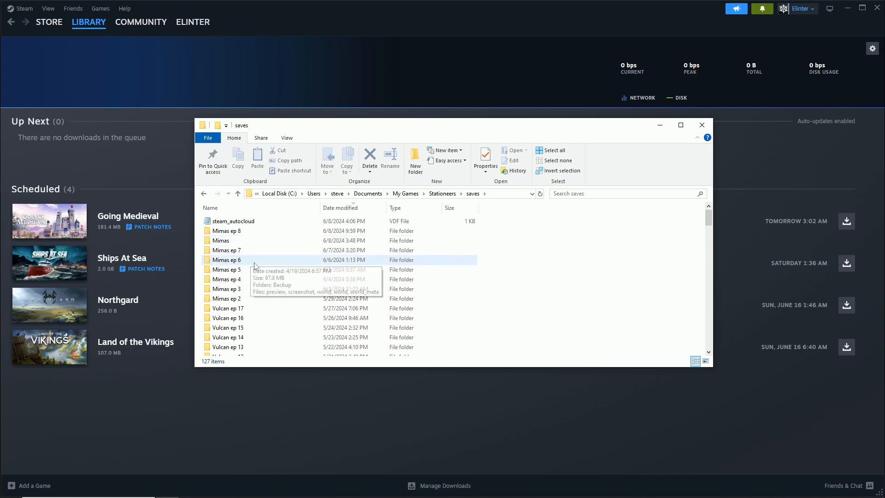
pyautogui.moveTo(252, 259)
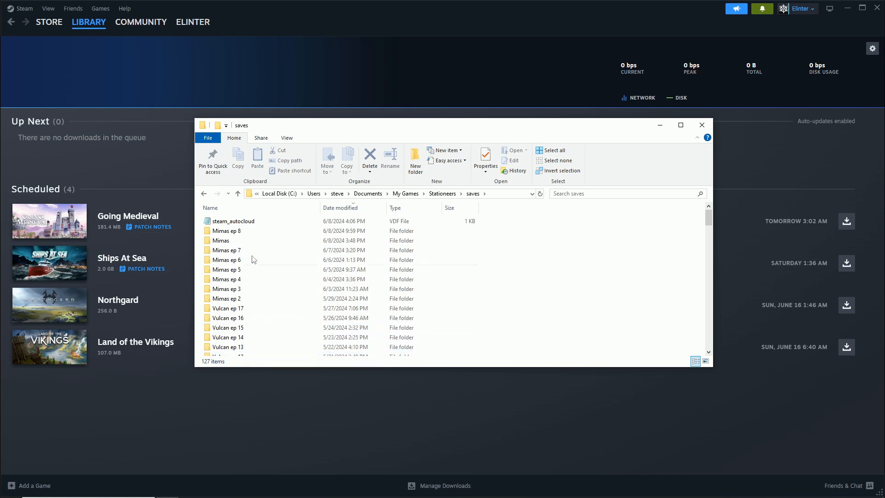
pyautogui.click(227, 230)
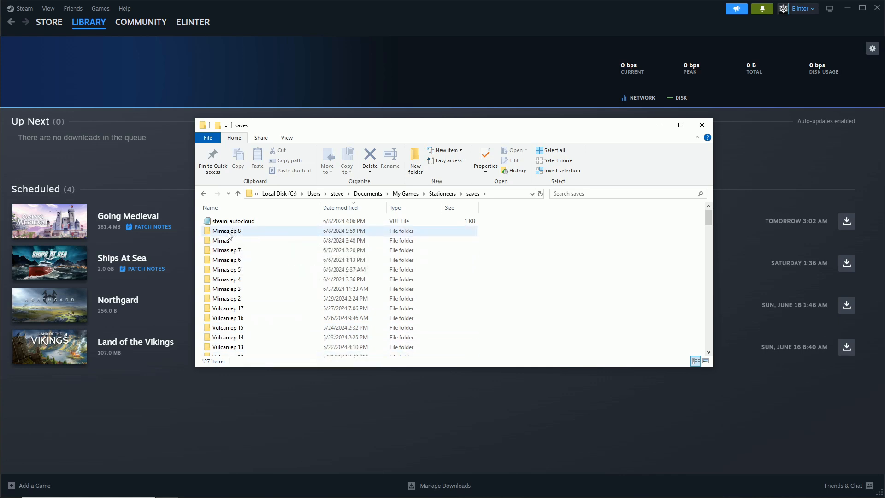
pyautogui.moveTo(226, 231)
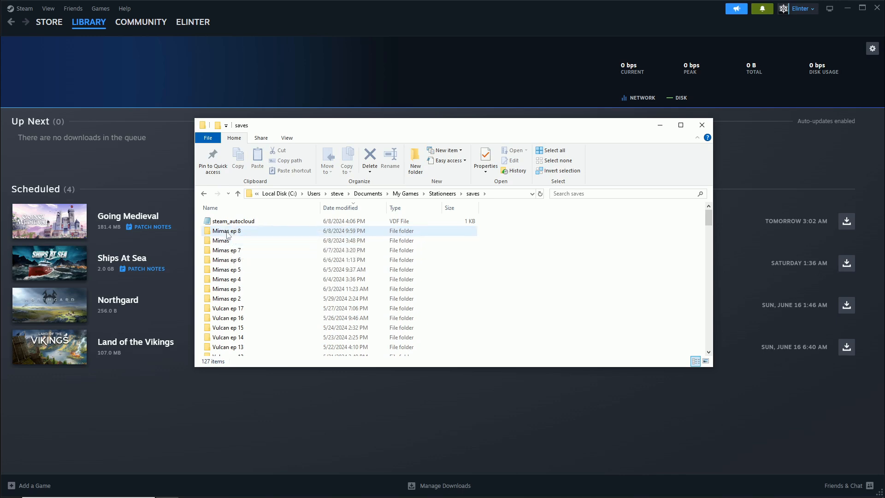
pyautogui.moveTo(226, 230)
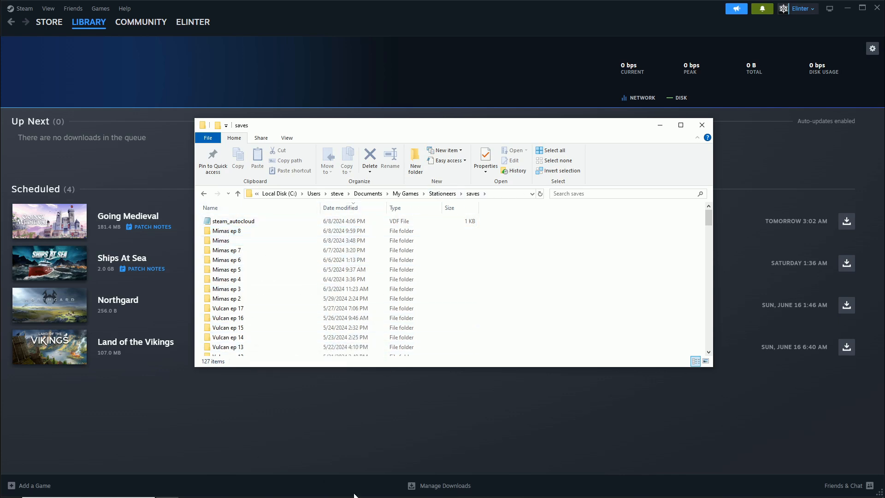
pyautogui.moveTo(436, 415)
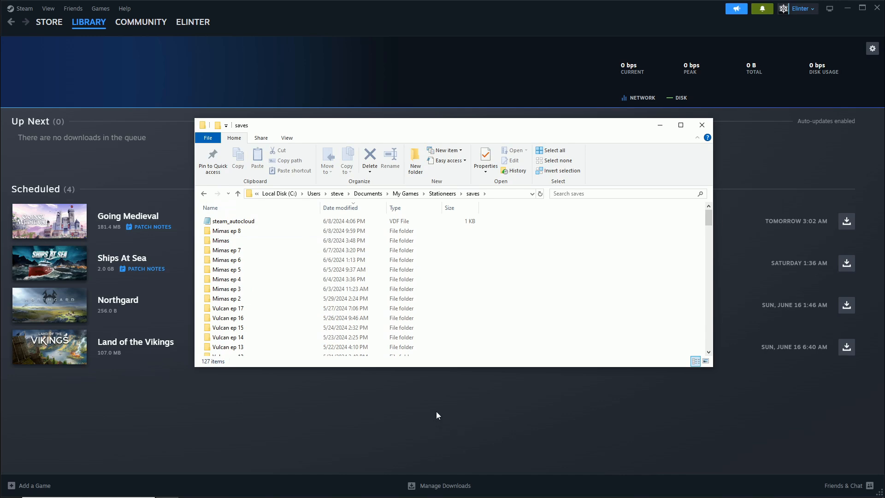
pyautogui.click(227, 337)
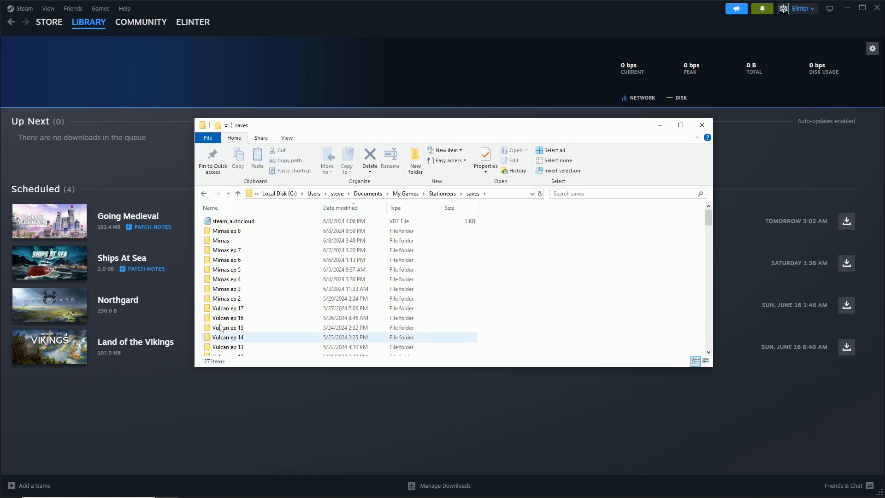
pyautogui.moveTo(248, 231)
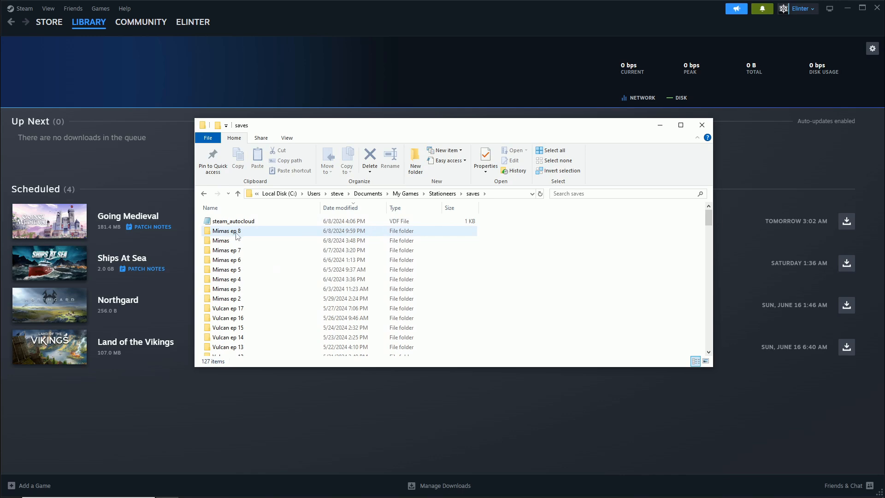
pyautogui.click(226, 231)
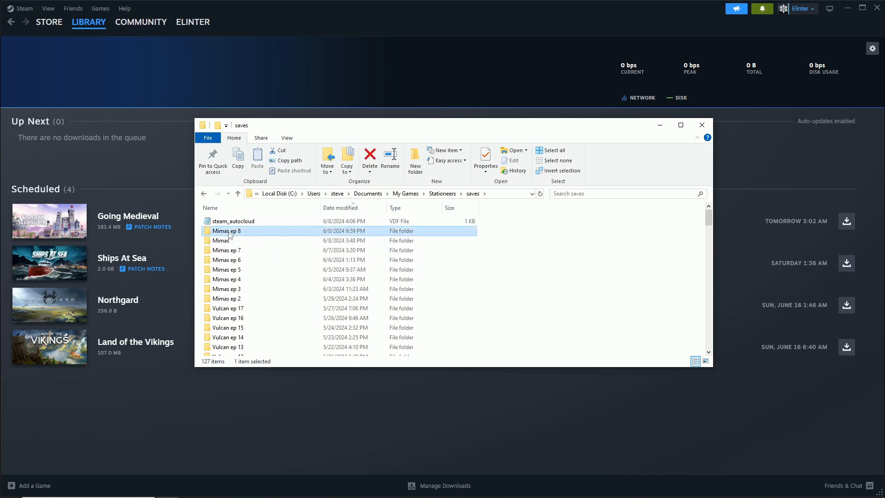
# Enter the Mimas ep 8 save and then its Backup folder
pyautogui.doubleClick(226, 231)
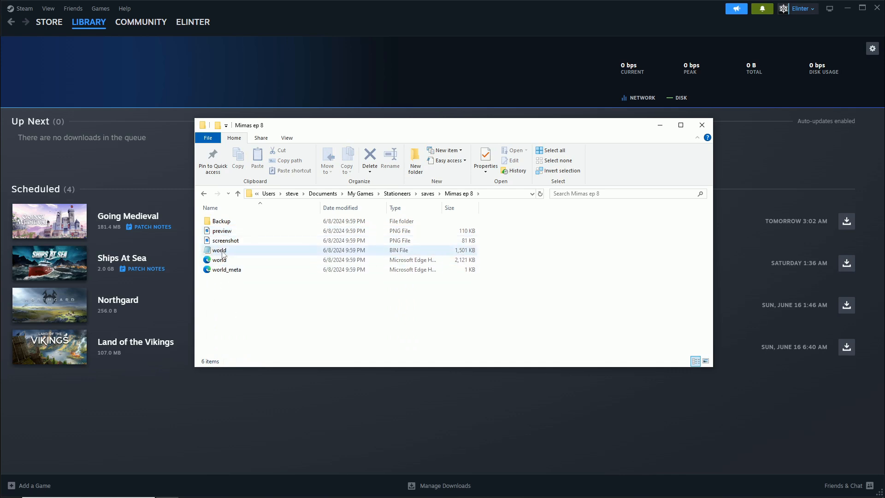
pyautogui.click(219, 260)
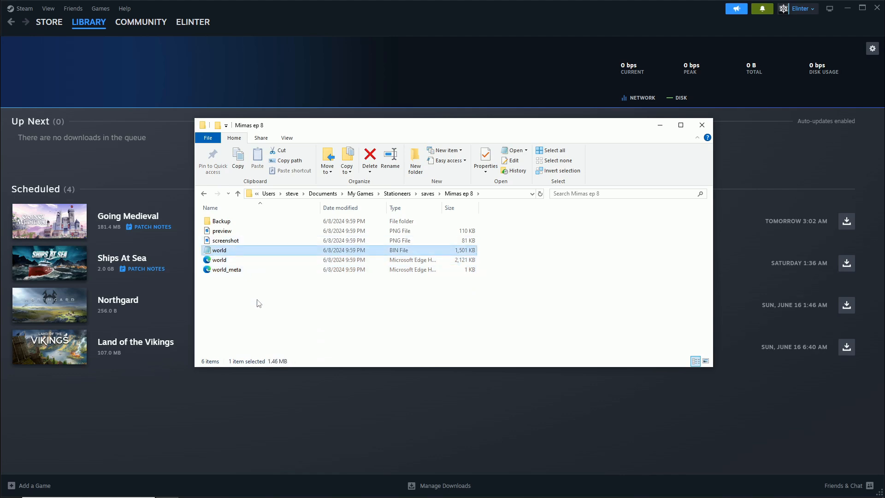
pyautogui.moveTo(229, 257)
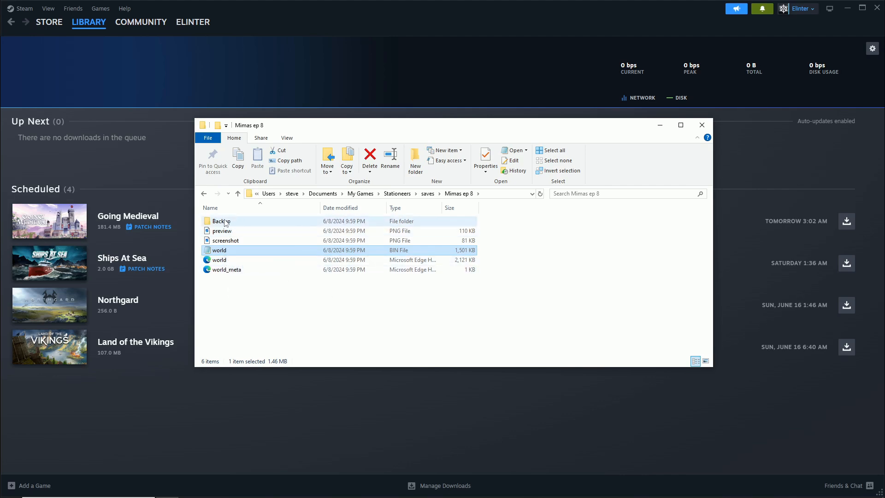
pyautogui.doubleClick(221, 221)
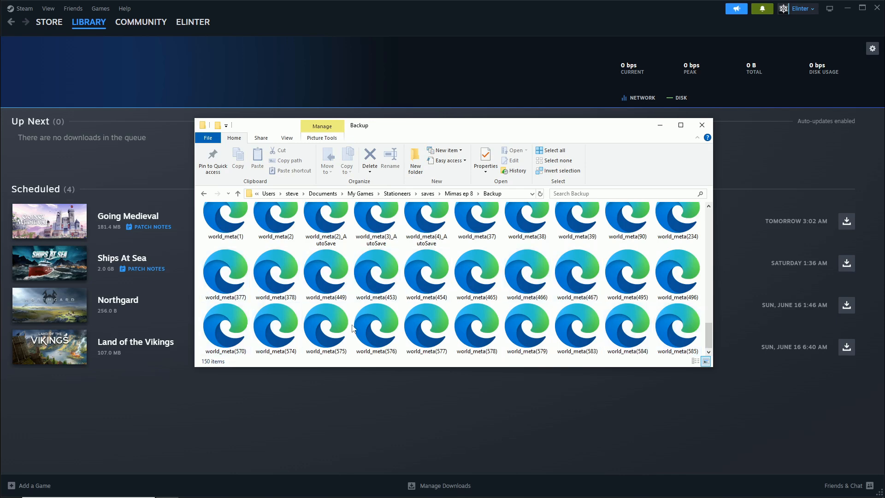
# Cancel an accidental file drop and copy the world_meta(584) backup file
pyautogui.click(426, 326)
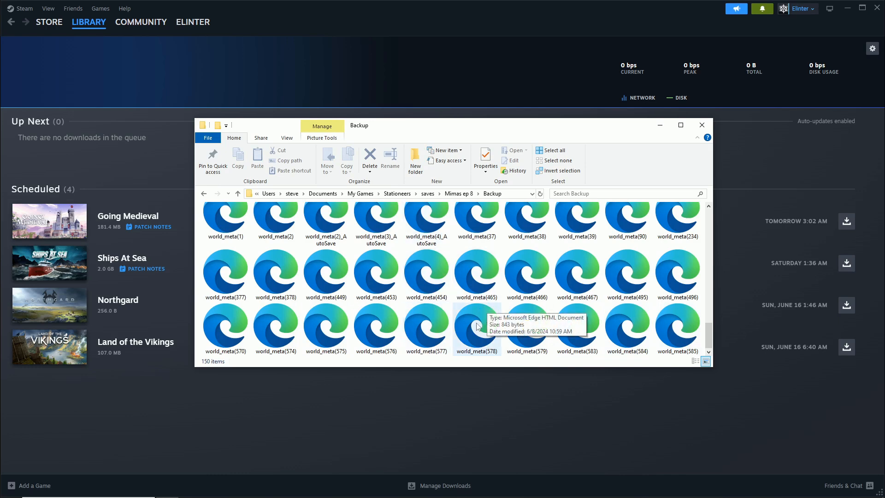
pyautogui.moveTo(376, 324)
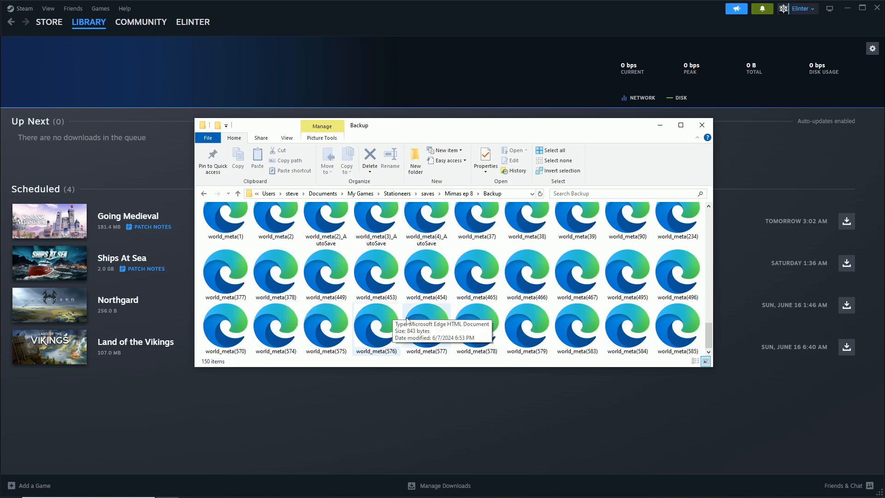
pyautogui.moveTo(505, 376)
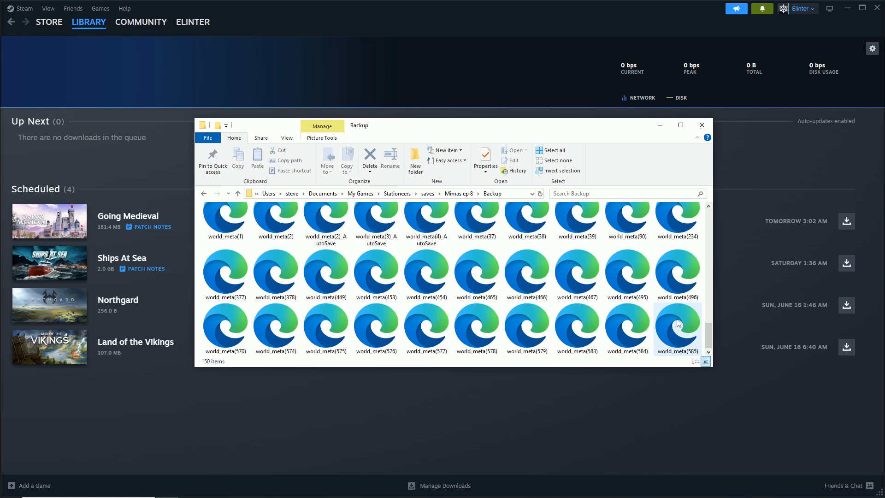
pyautogui.moveTo(676, 324)
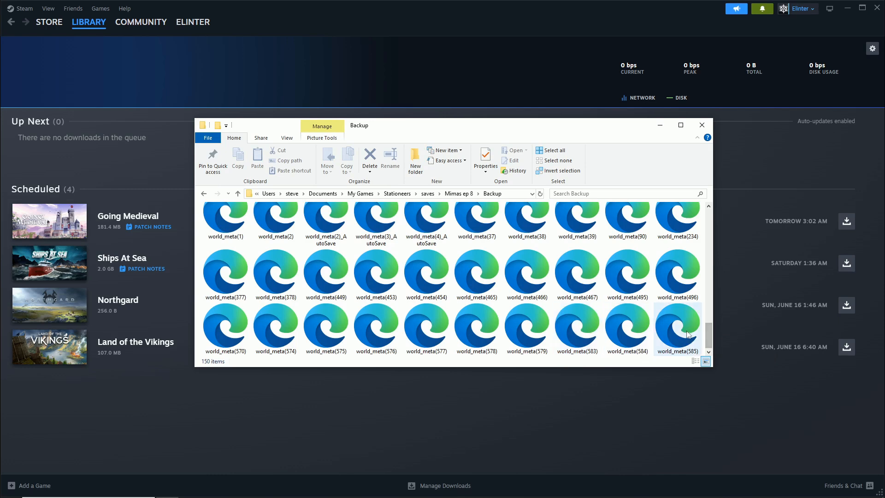
pyautogui.moveTo(678, 324)
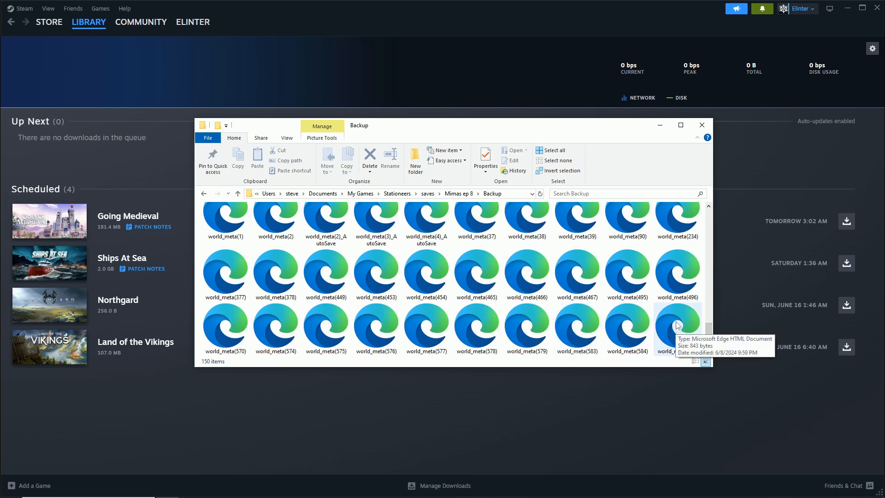
pyautogui.moveTo(660, 318)
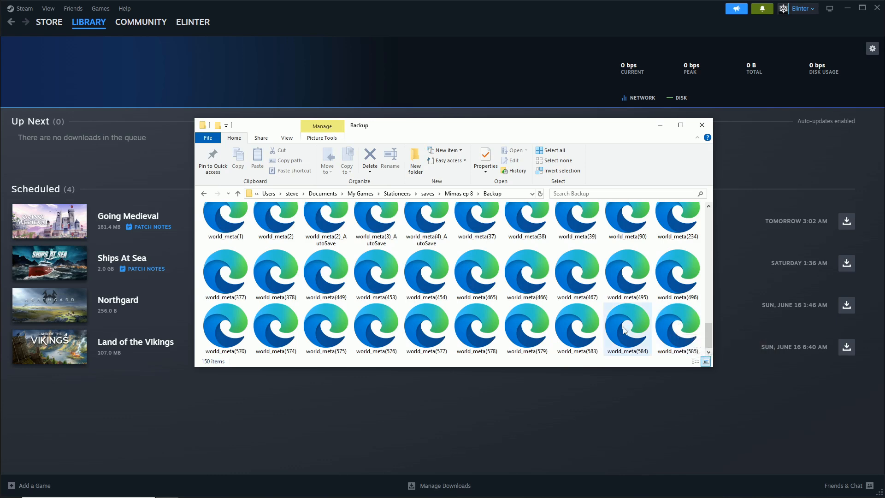
pyautogui.moveTo(627, 329)
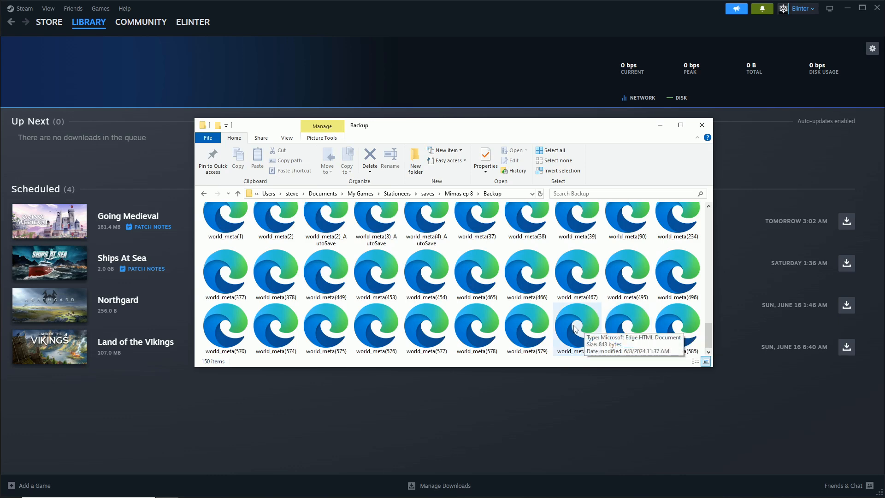
pyautogui.moveTo(631, 326)
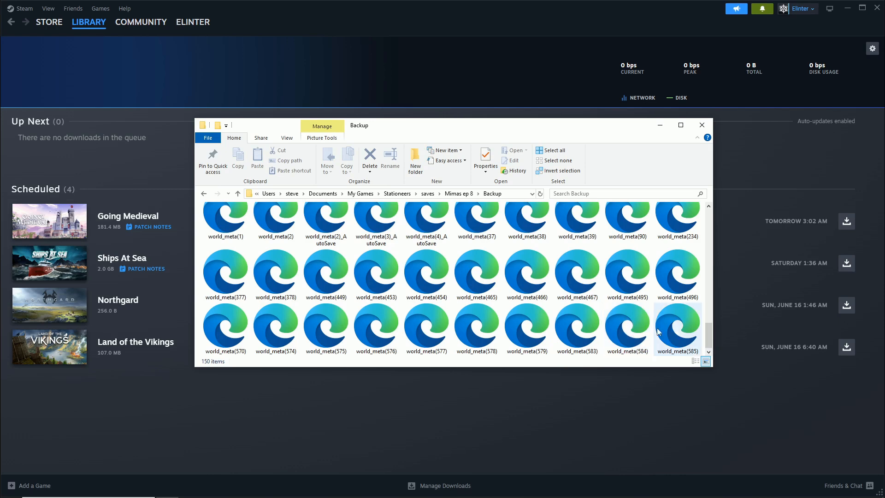
pyautogui.moveTo(680, 330)
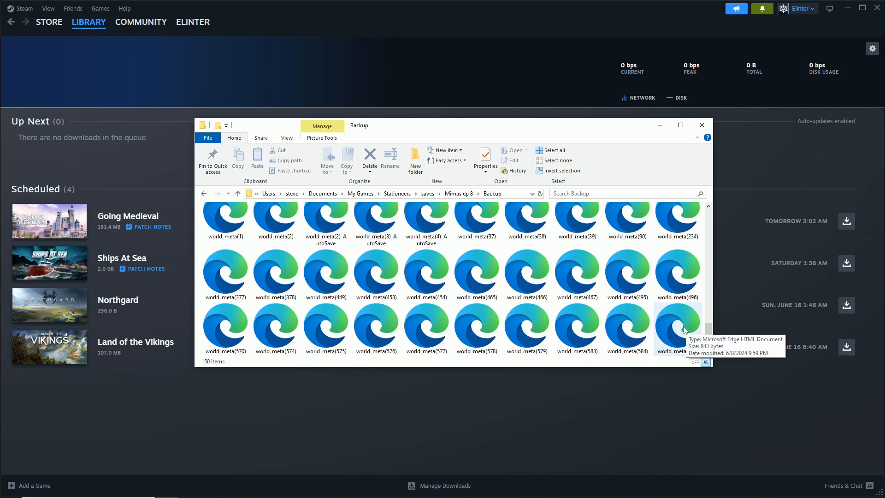
pyautogui.moveTo(625, 326)
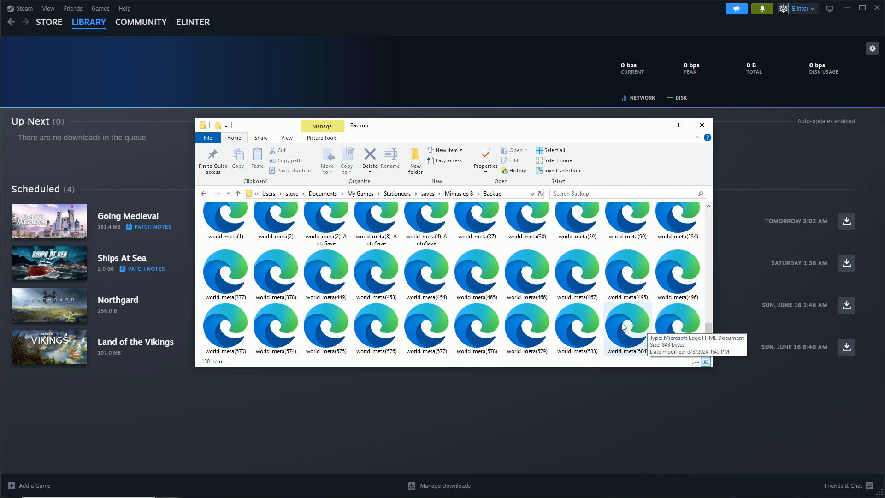
pyautogui.moveTo(635, 327)
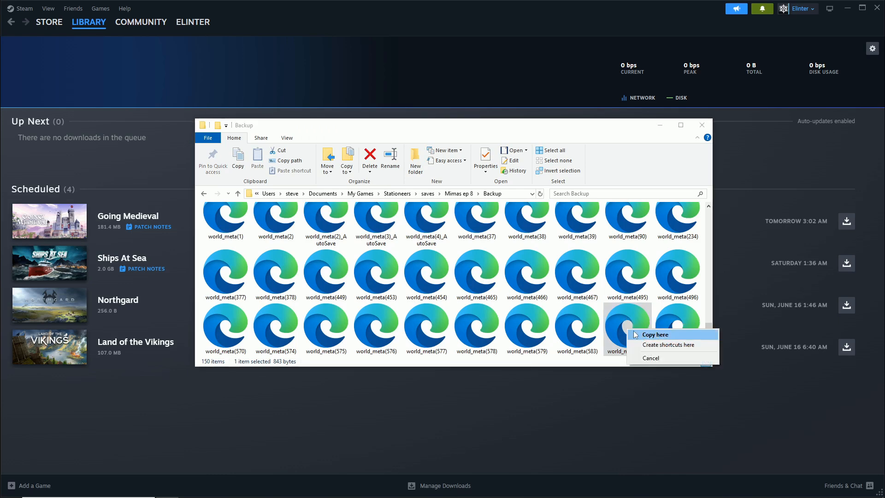
pyautogui.click(655, 334)
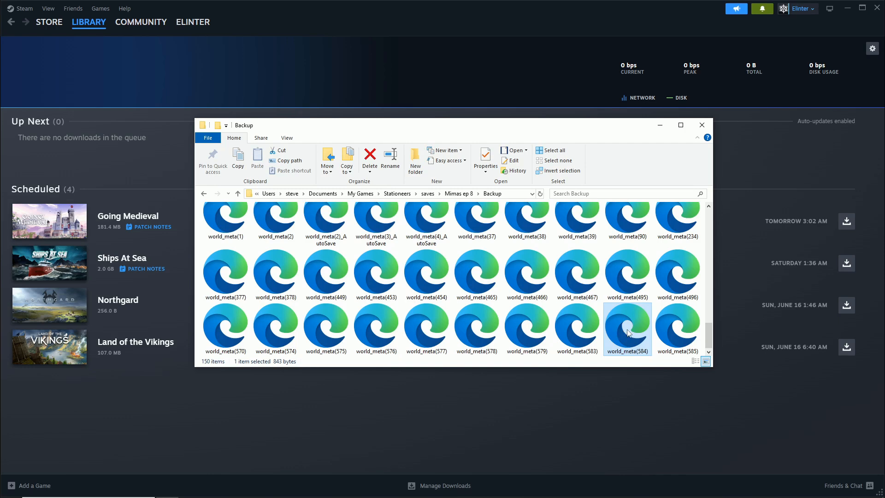
pyautogui.moveTo(637, 341)
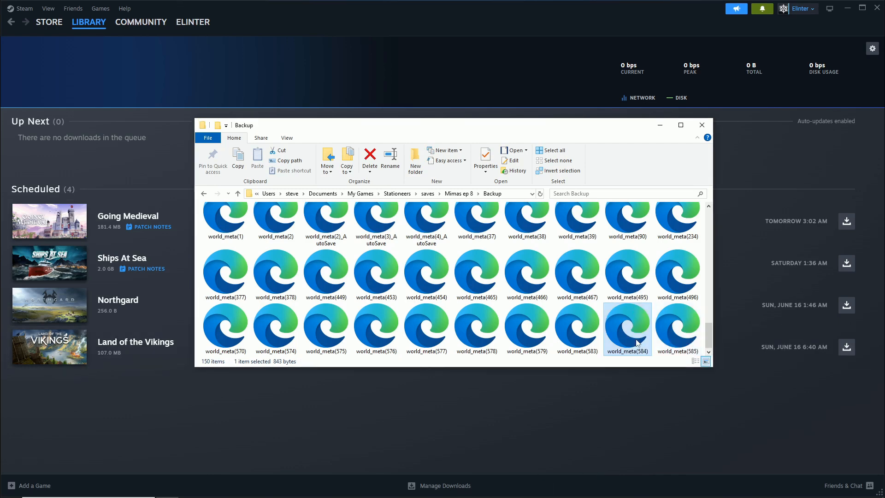
pyautogui.moveTo(636, 344)
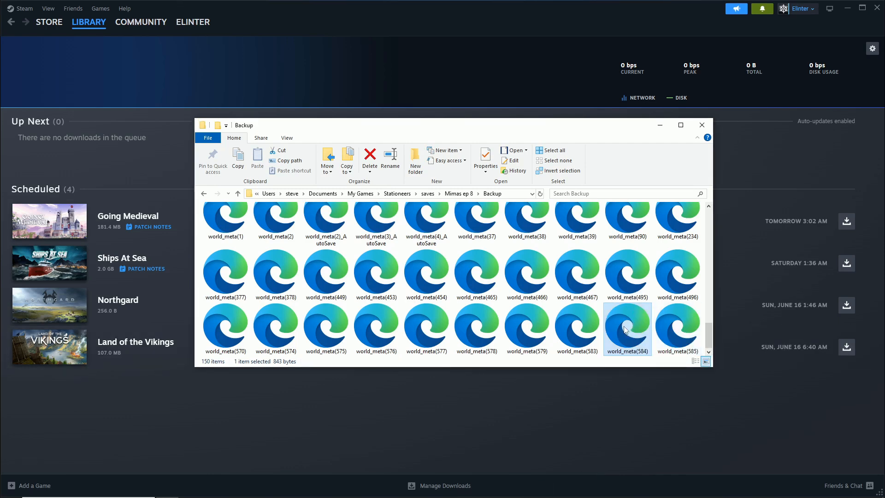
pyautogui.rightClick(626, 331)
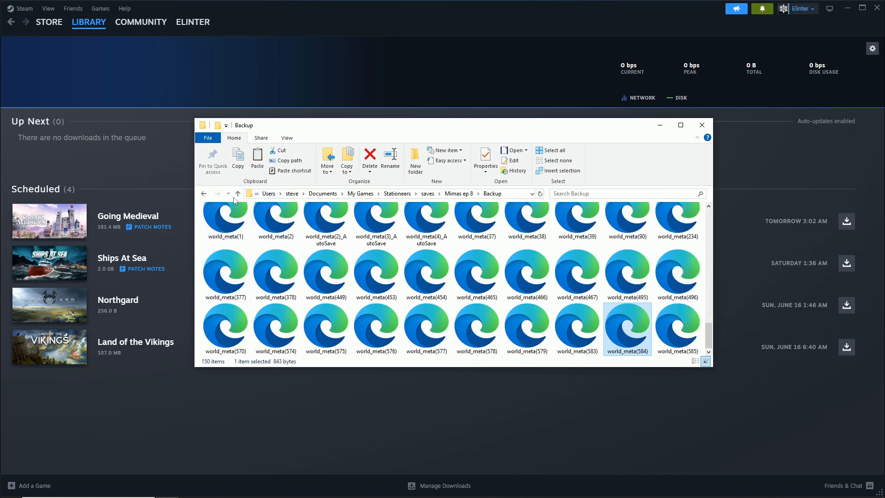
# Go up to the Mimas ep 8 folder and paste the copied world_meta(584) file there
pyautogui.click(237, 193)
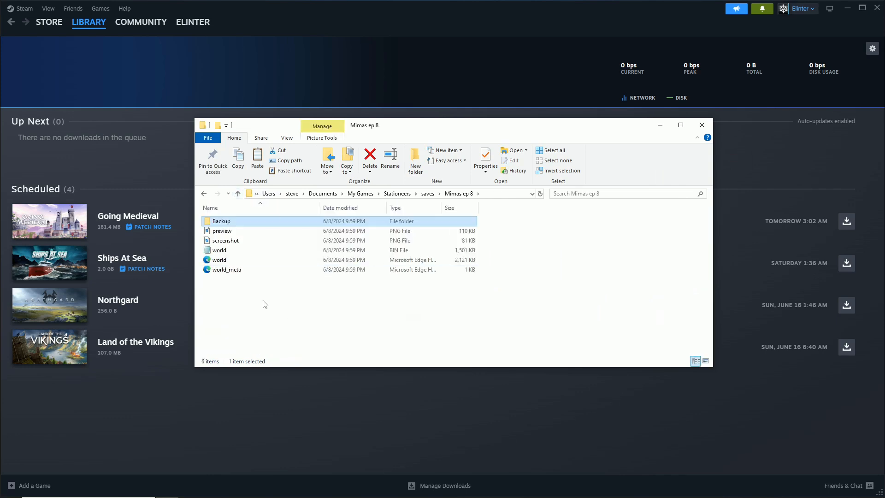
pyautogui.rightClick(242, 293)
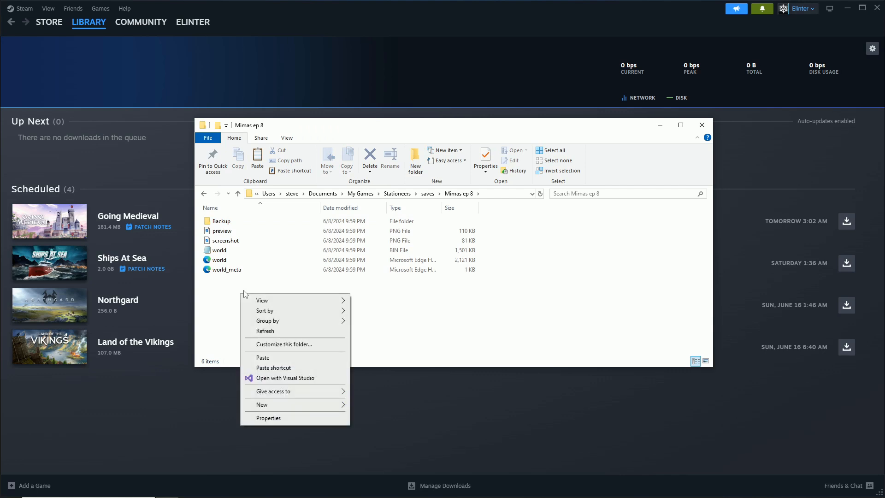
pyautogui.moveTo(263, 357)
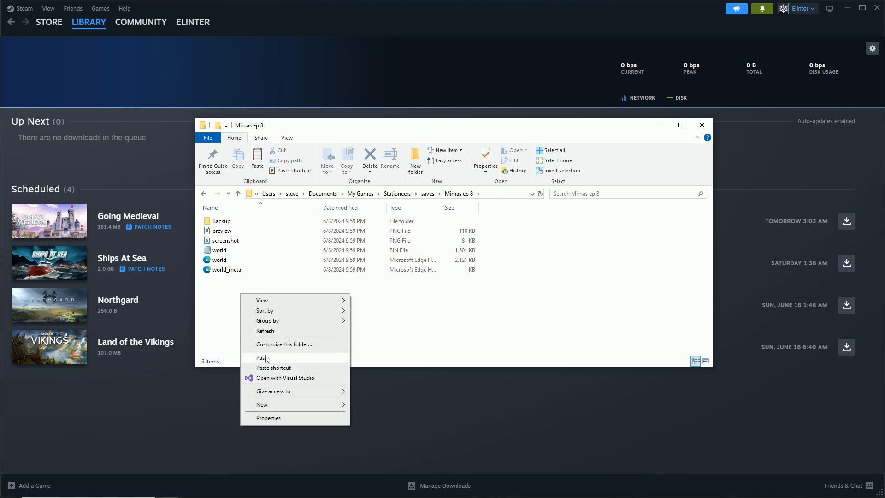
pyautogui.click(262, 358)
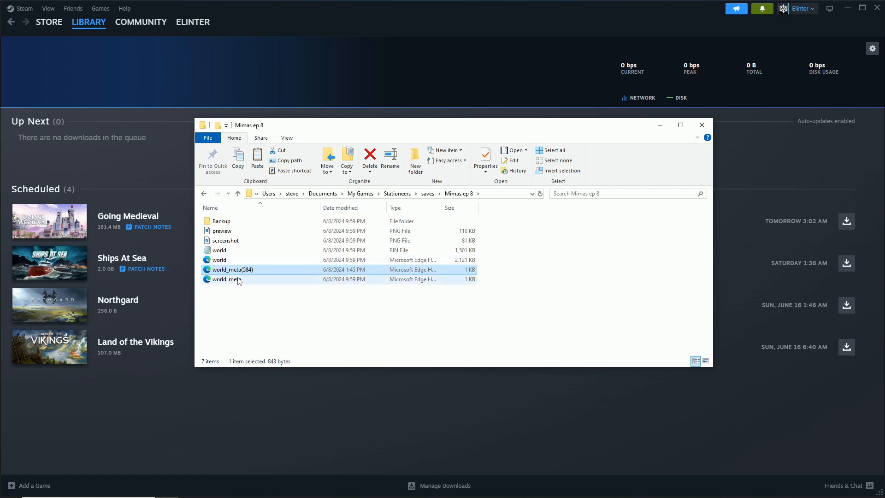
pyautogui.moveTo(253, 273)
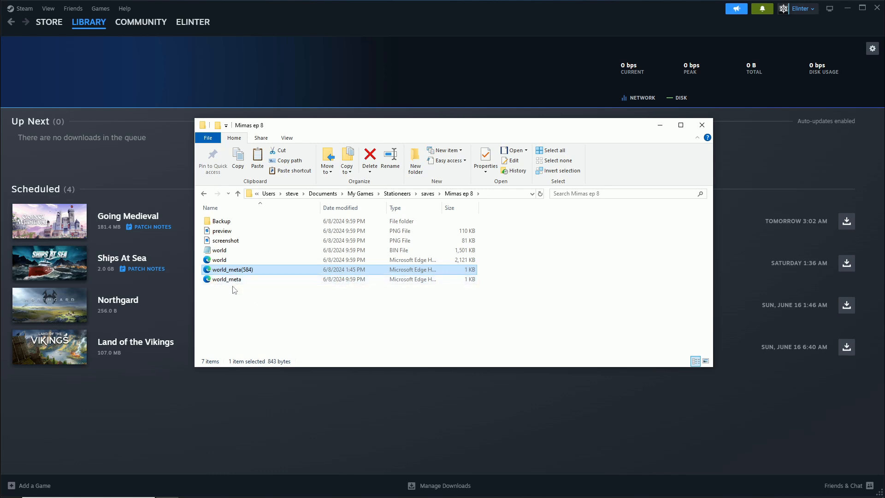
pyautogui.moveTo(227, 279)
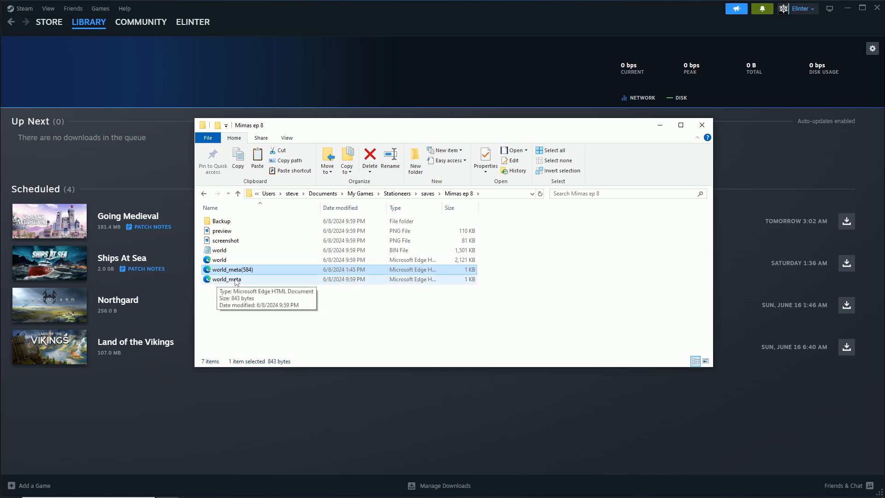
pyautogui.moveTo(359, 284)
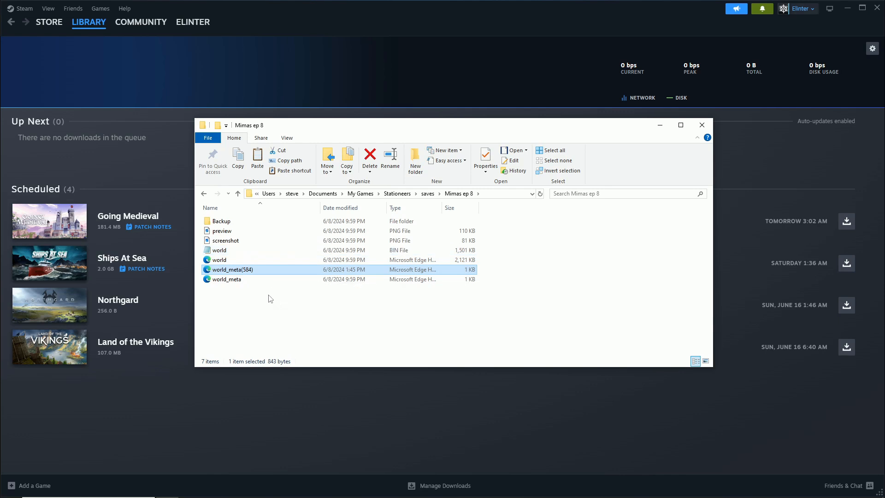
pyautogui.moveTo(279, 277)
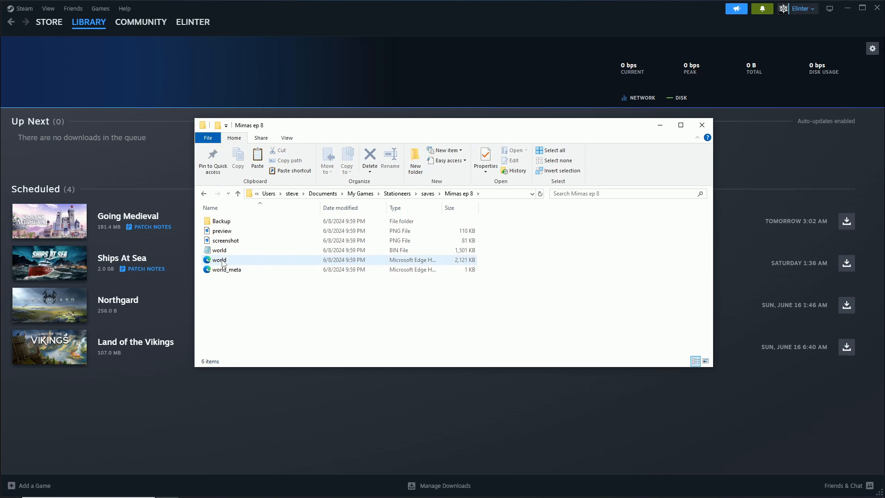
pyautogui.click(221, 221)
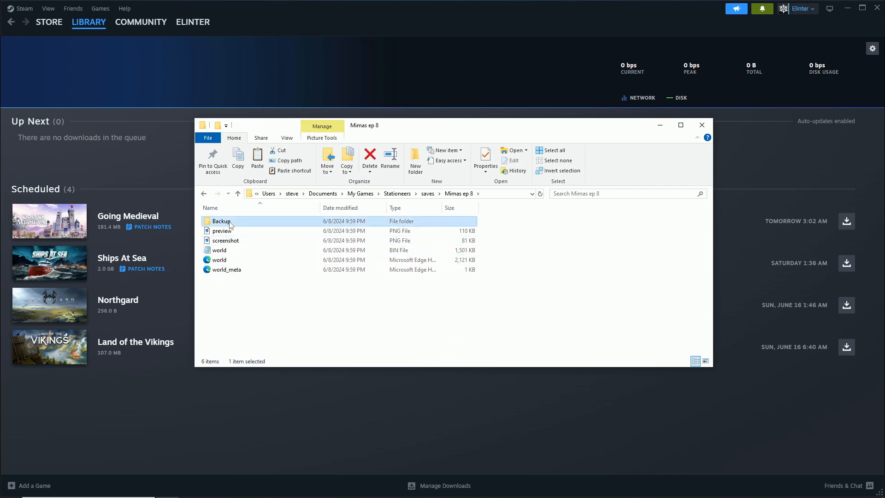
pyautogui.doubleClick(221, 220)
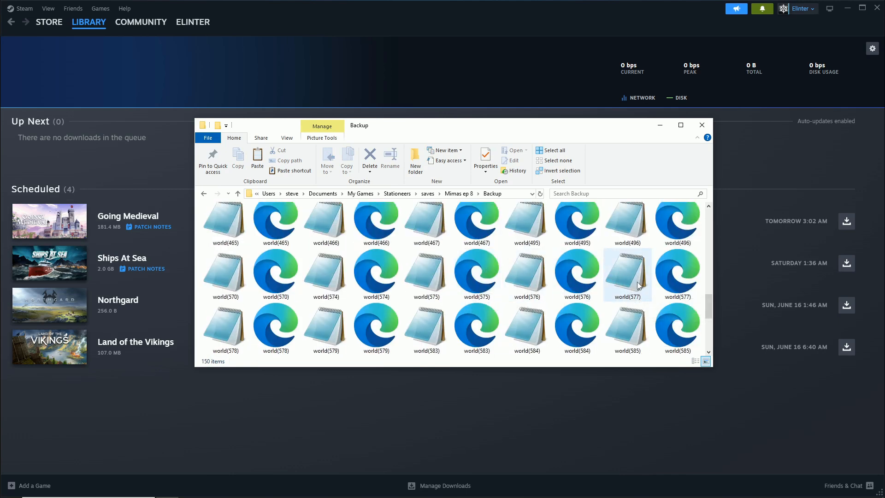
pyautogui.scroll(-3)
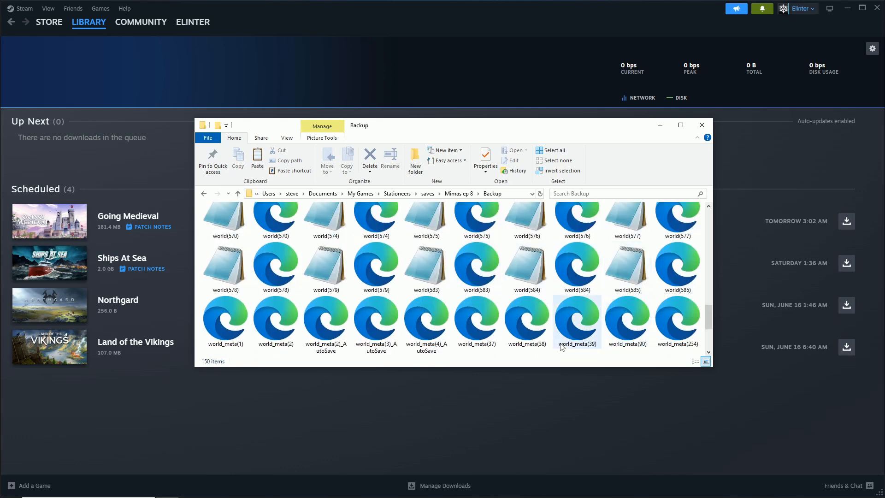
pyautogui.click(274, 324)
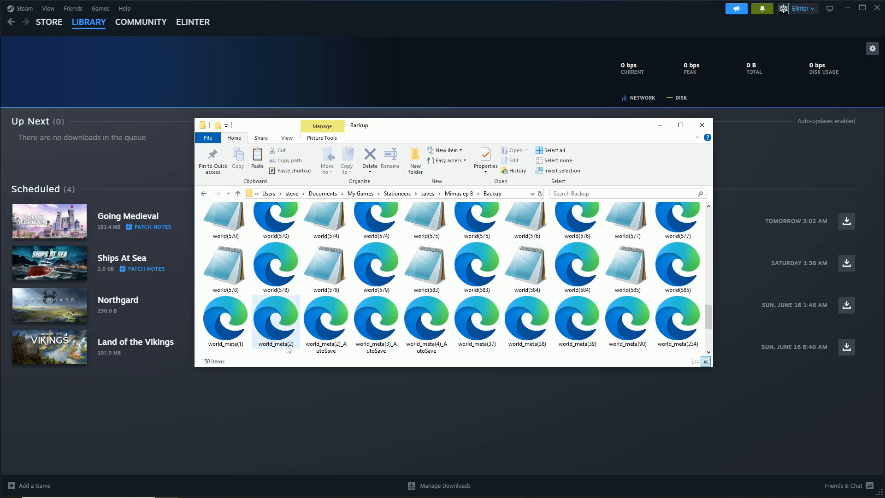
pyautogui.click(677, 268)
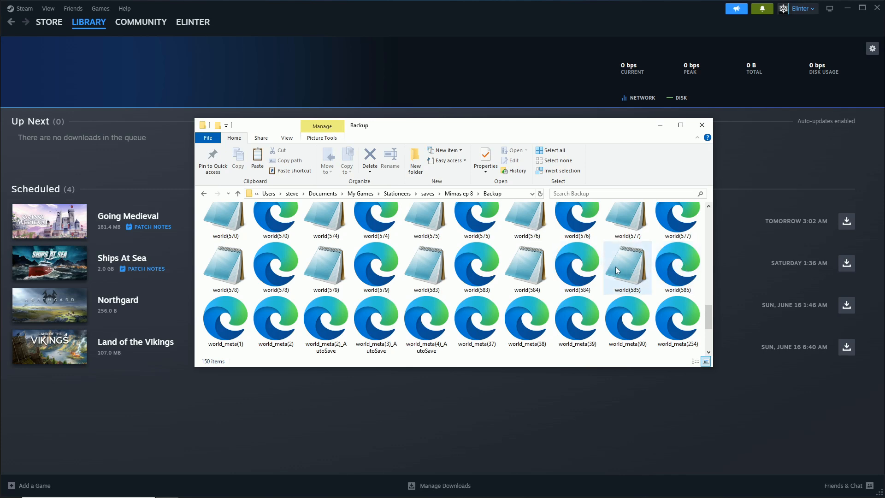
pyautogui.moveTo(633, 271)
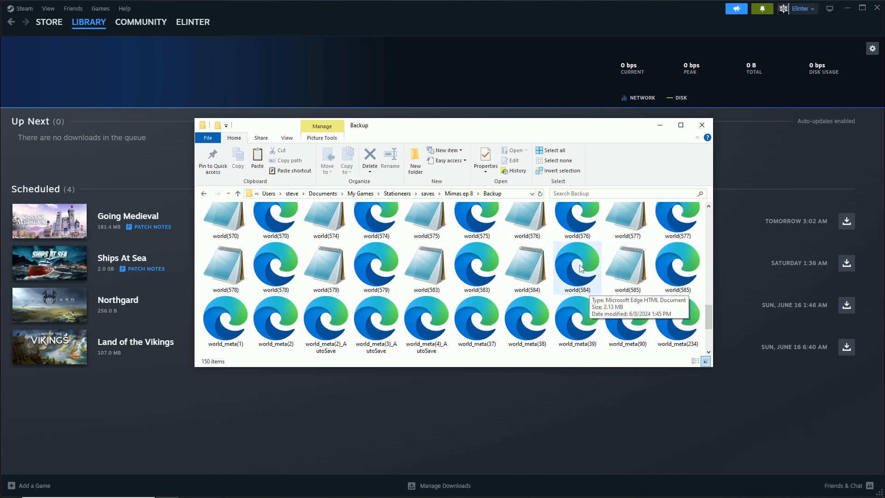
pyautogui.scroll(-3)
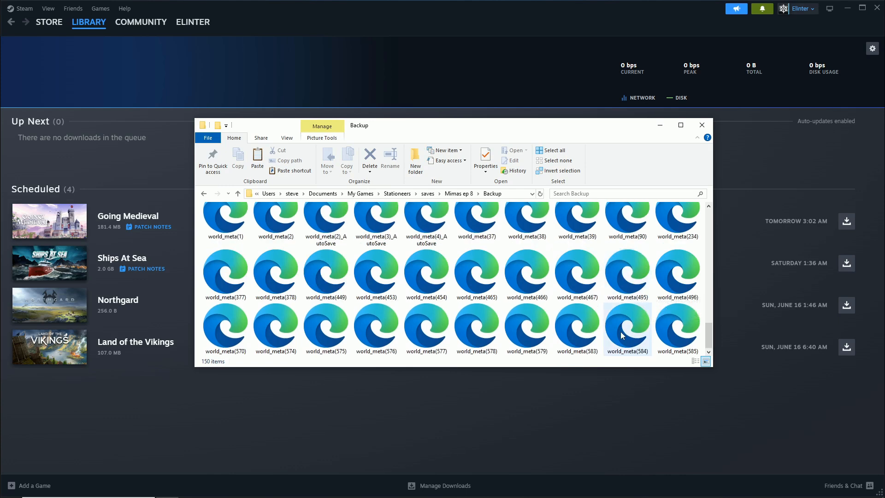
pyautogui.scroll(-3)
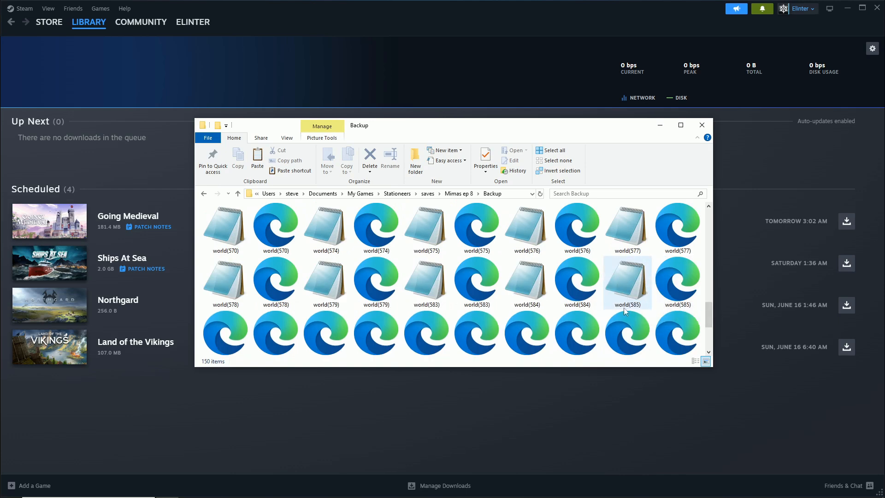
pyautogui.moveTo(586, 289)
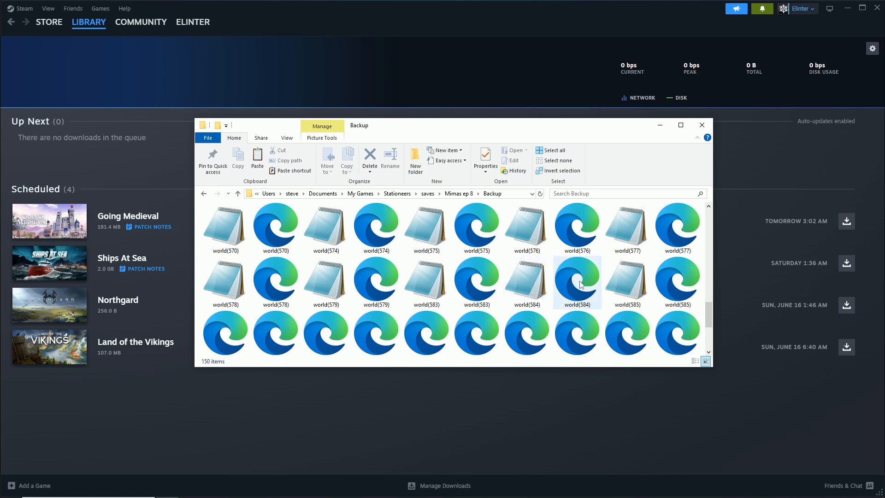
pyautogui.click(526, 282)
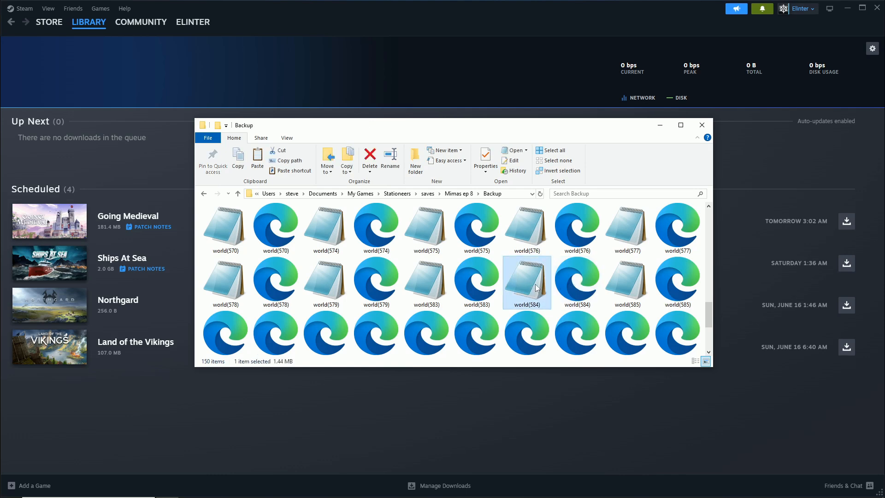
pyautogui.click(577, 282)
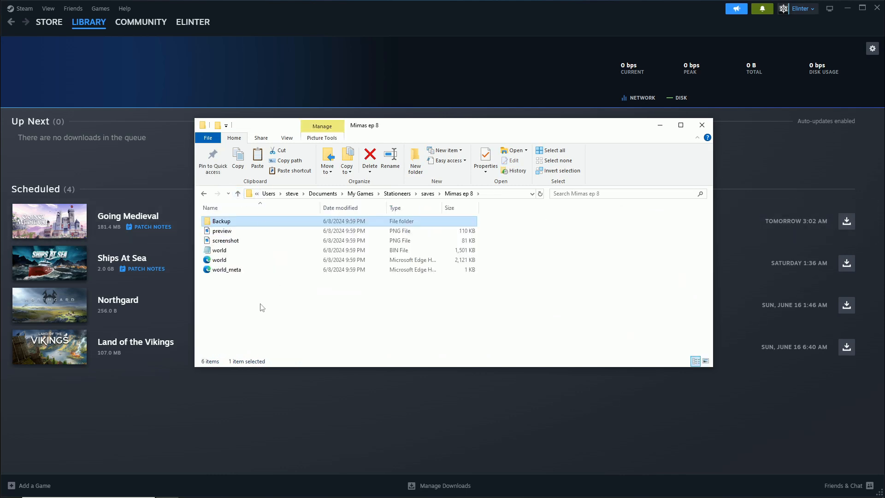
pyautogui.click(219, 260)
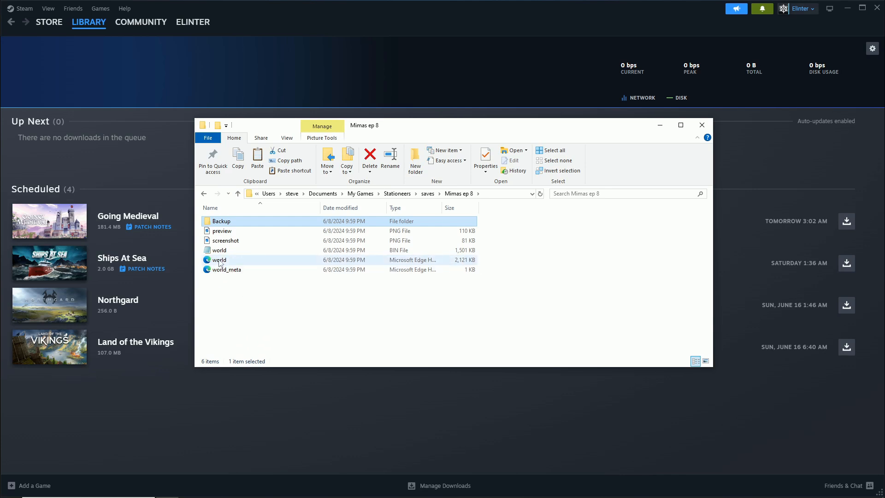
pyautogui.moveTo(235, 263)
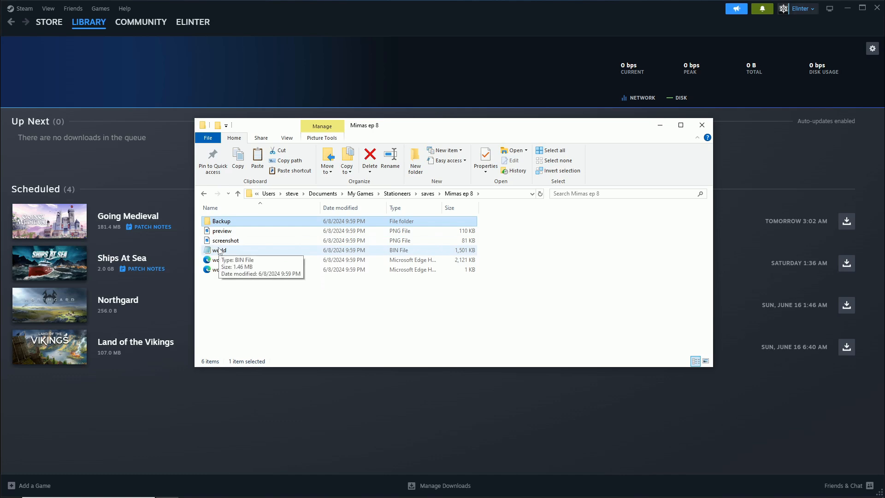
pyautogui.moveTo(245, 253)
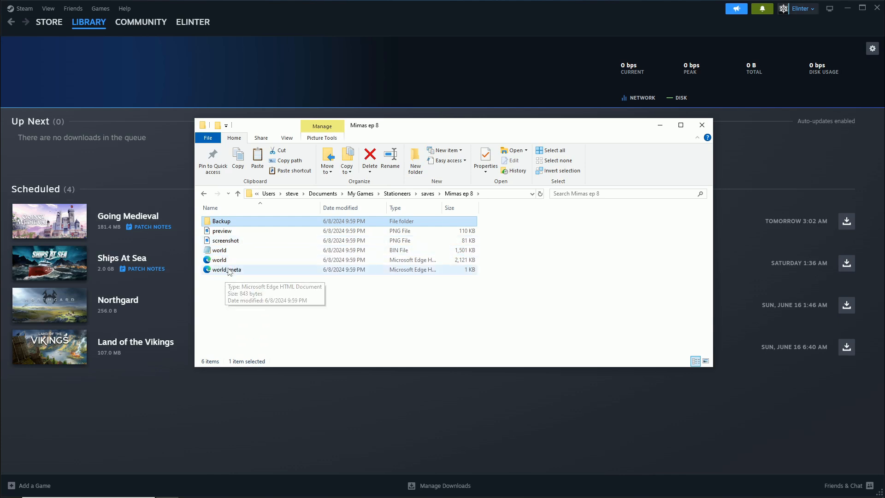
pyautogui.click(219, 260)
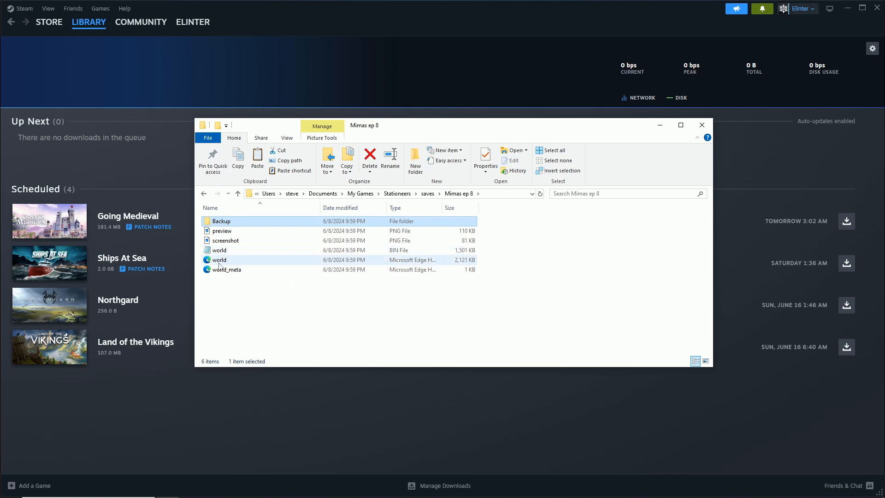
pyautogui.moveTo(219, 260)
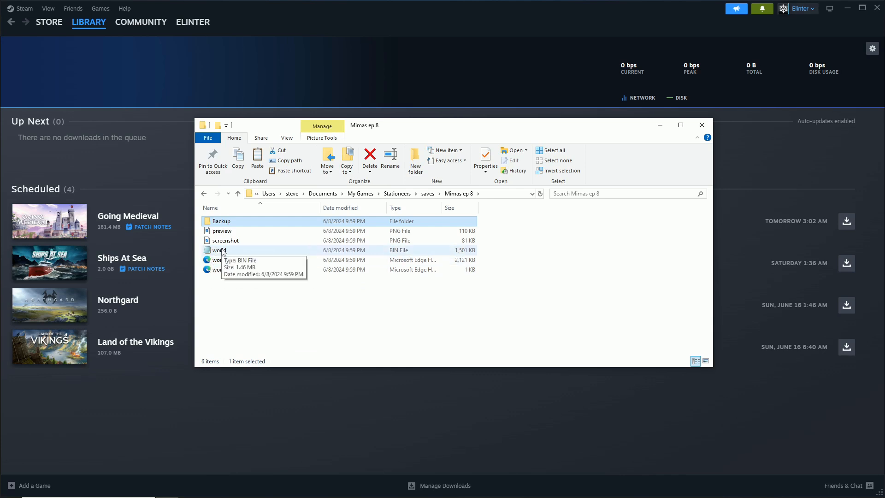
pyautogui.moveTo(243, 257)
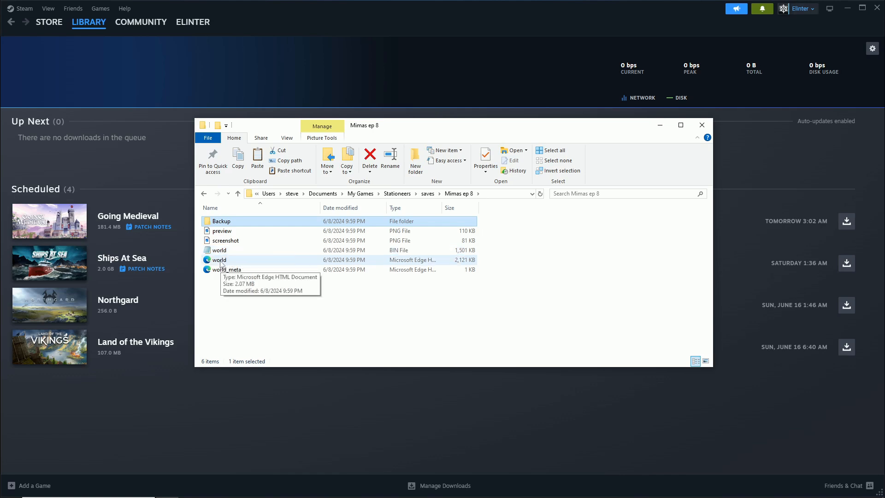
pyautogui.moveTo(233, 288)
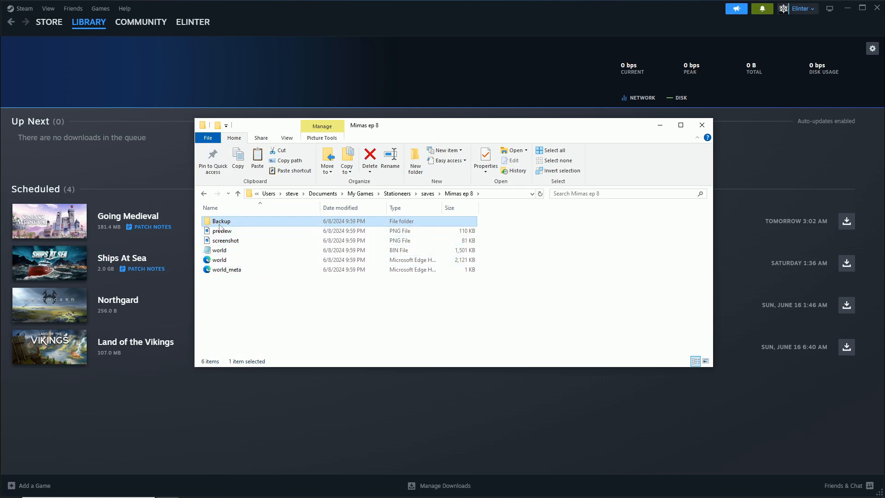
pyautogui.moveTo(220, 220)
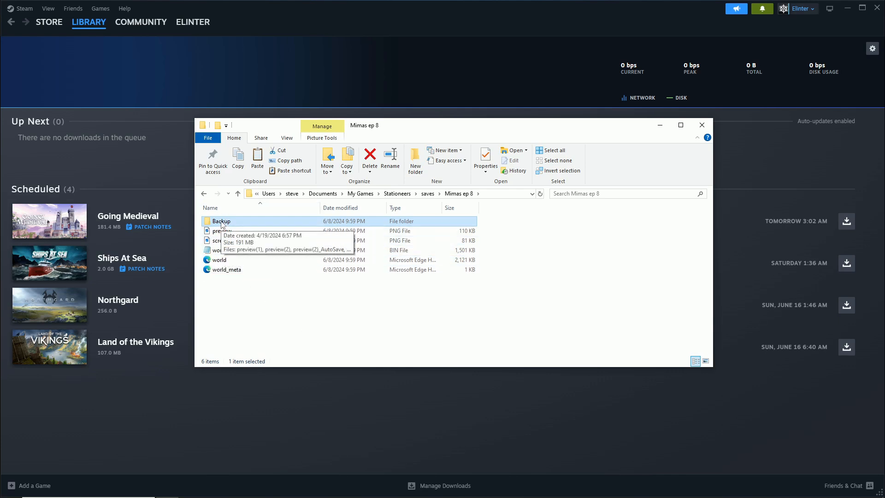
pyautogui.doubleClick(220, 220)
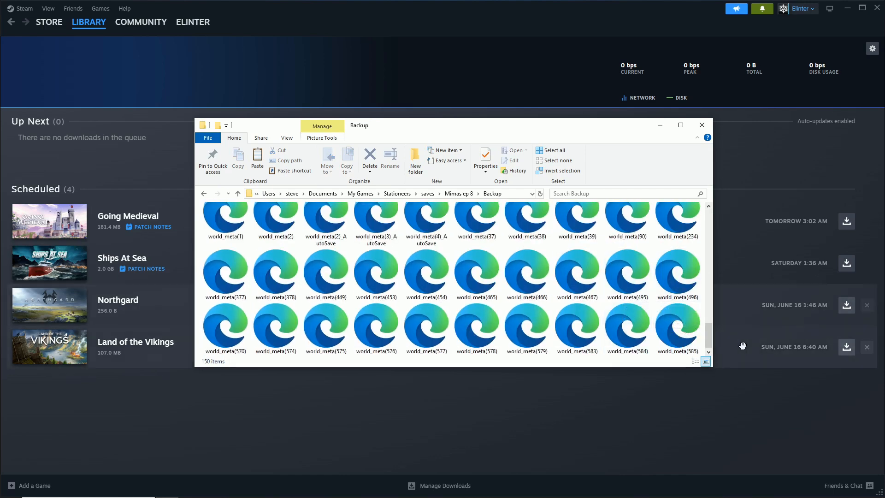
pyautogui.moveTo(675, 328)
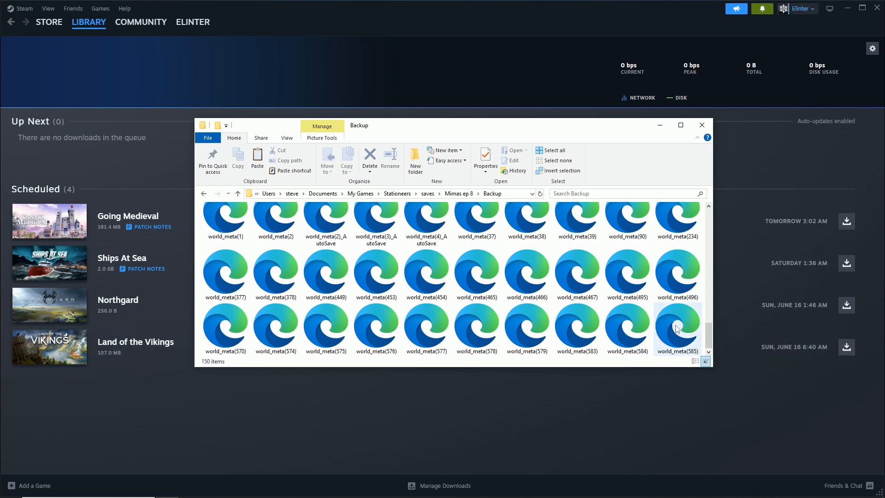
pyautogui.moveTo(678, 330)
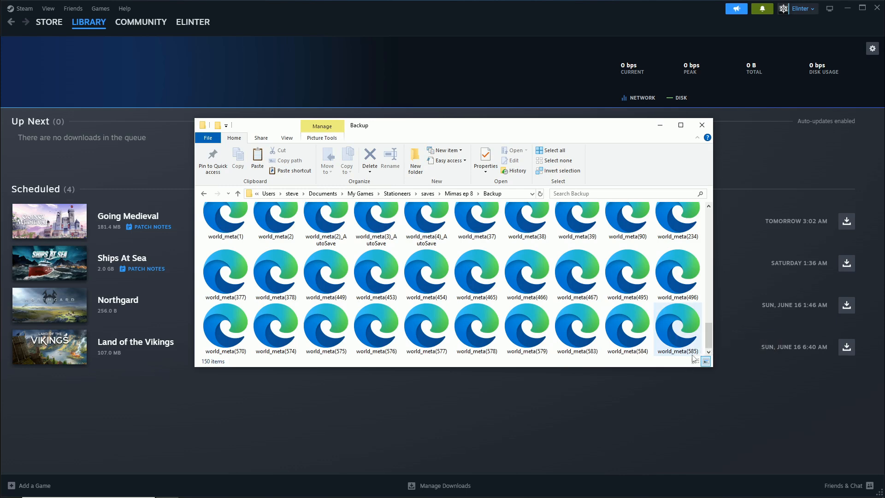
pyautogui.scroll(-3)
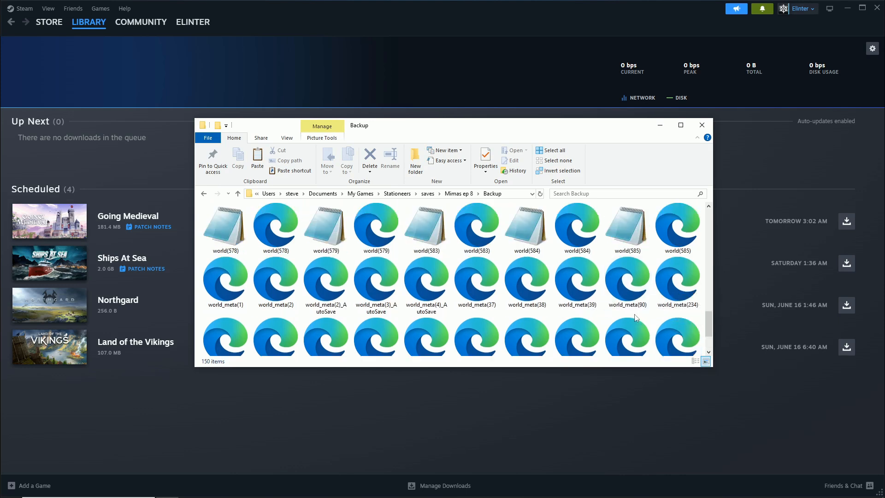
pyautogui.click(678, 228)
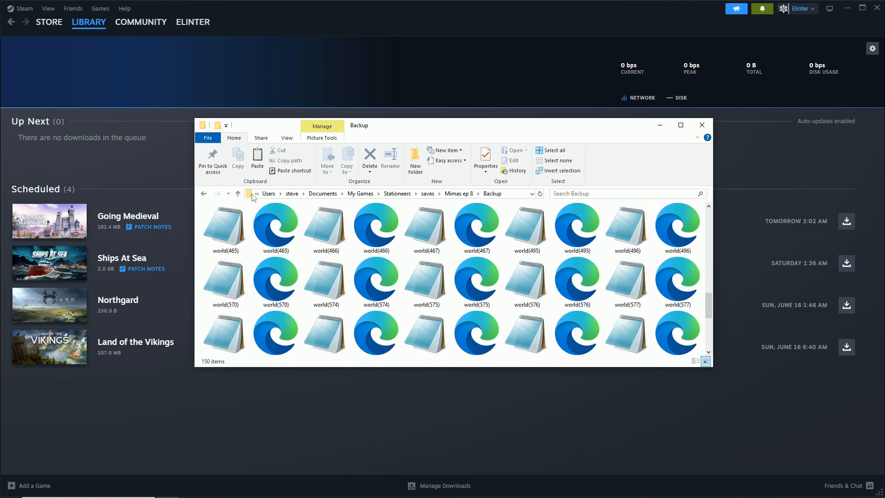
pyautogui.click(237, 193)
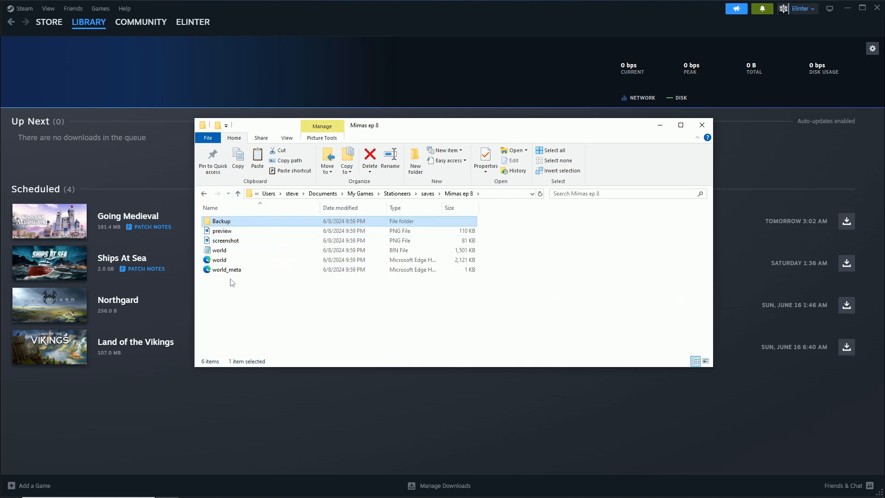
pyautogui.moveTo(399, 292)
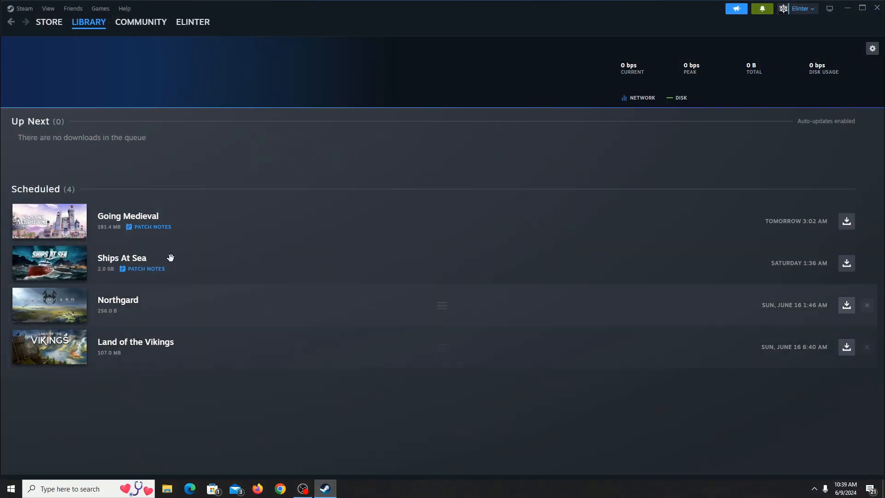
# Switch Steam to the library home where Stationeers is launching
pyautogui.click(89, 21)
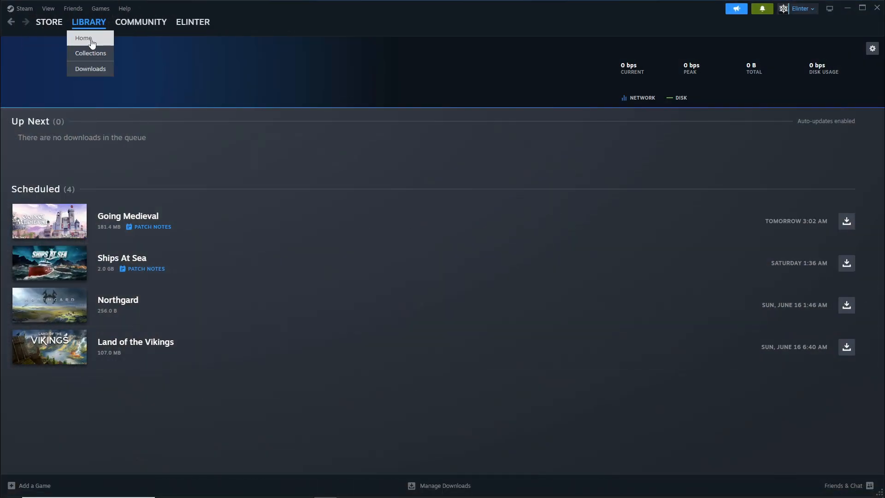
pyautogui.click(82, 37)
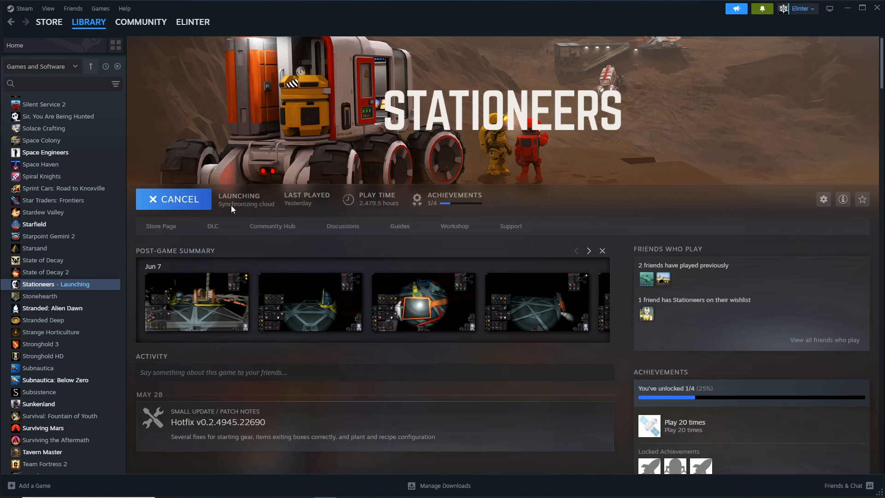
pyautogui.moveTo(266, 207)
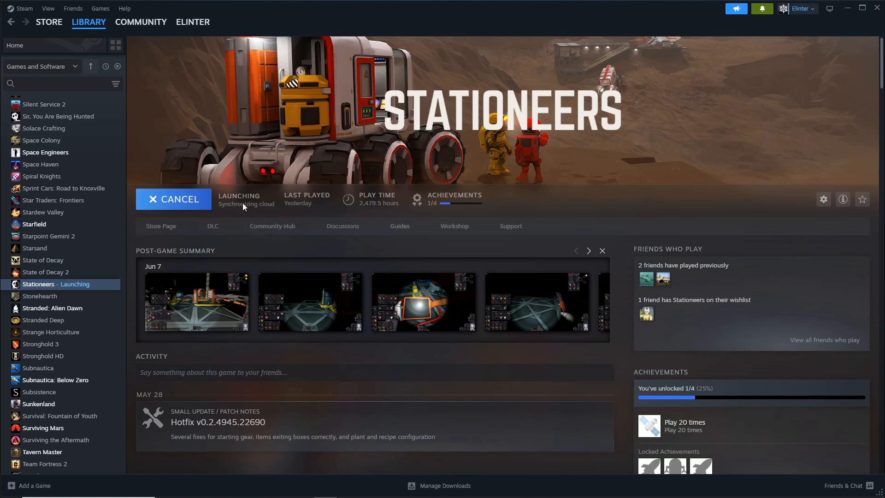
pyautogui.moveTo(271, 209)
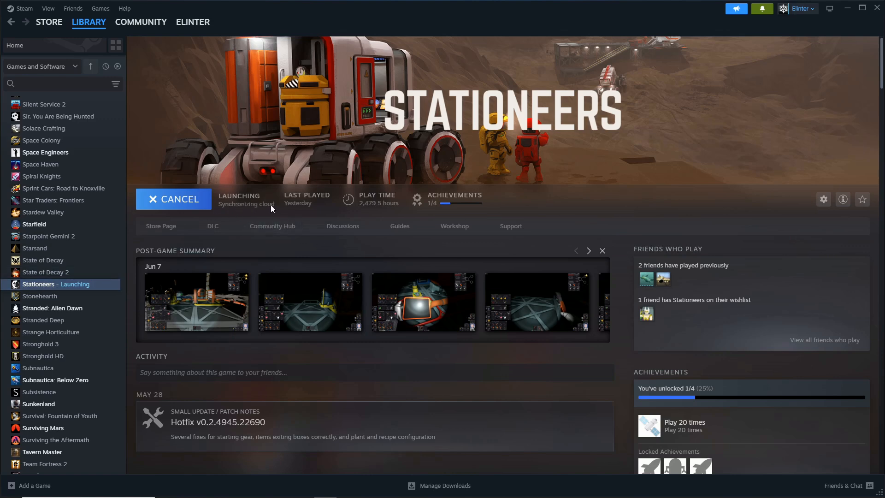
pyautogui.moveTo(275, 211)
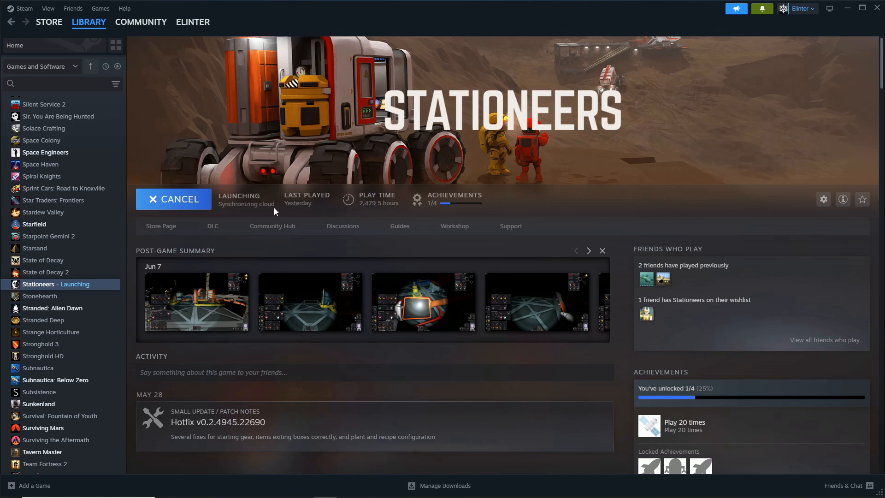
pyautogui.moveTo(256, 205)
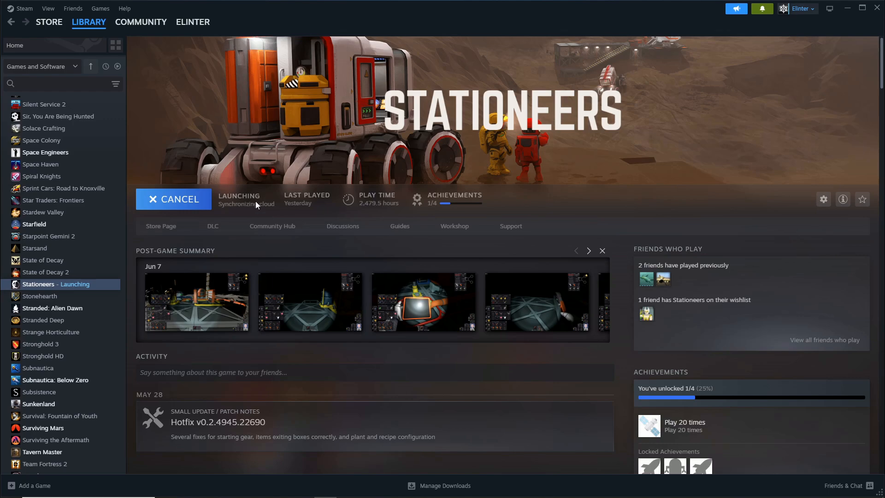
pyautogui.moveTo(274, 211)
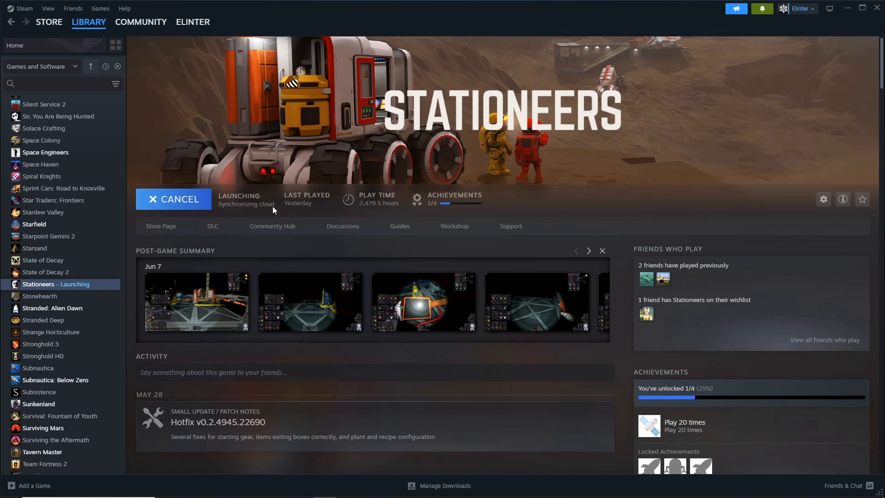
pyautogui.moveTo(240, 207)
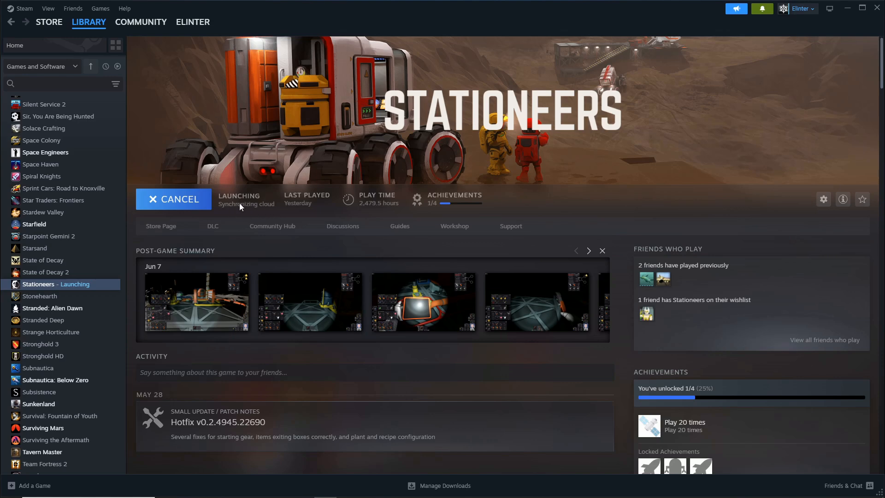
pyautogui.moveTo(251, 207)
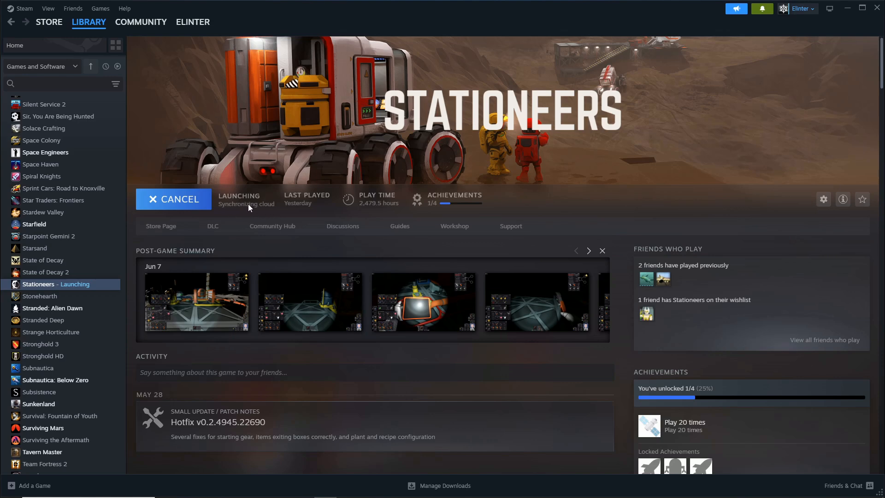
pyautogui.moveTo(252, 213)
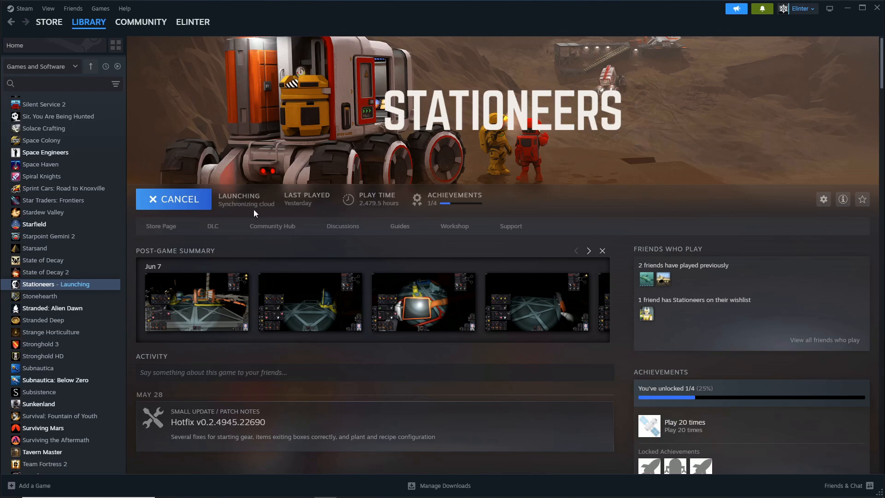
pyautogui.moveTo(32, 290)
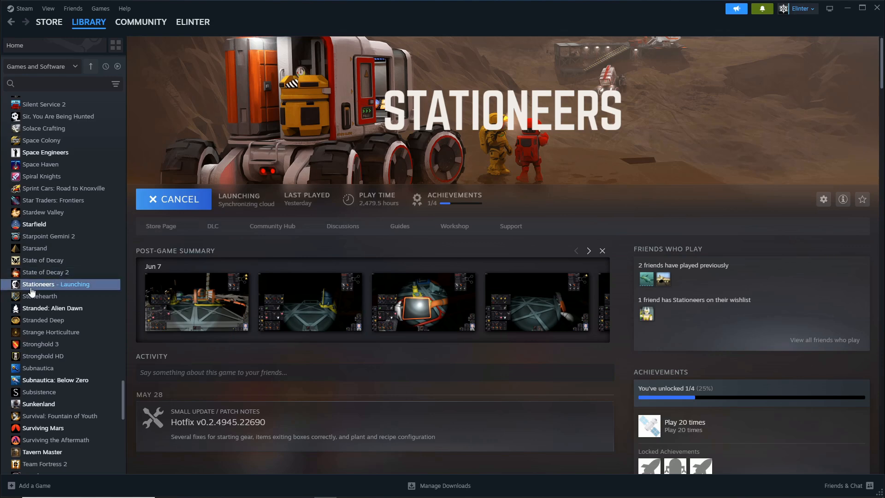
pyautogui.moveTo(38, 288)
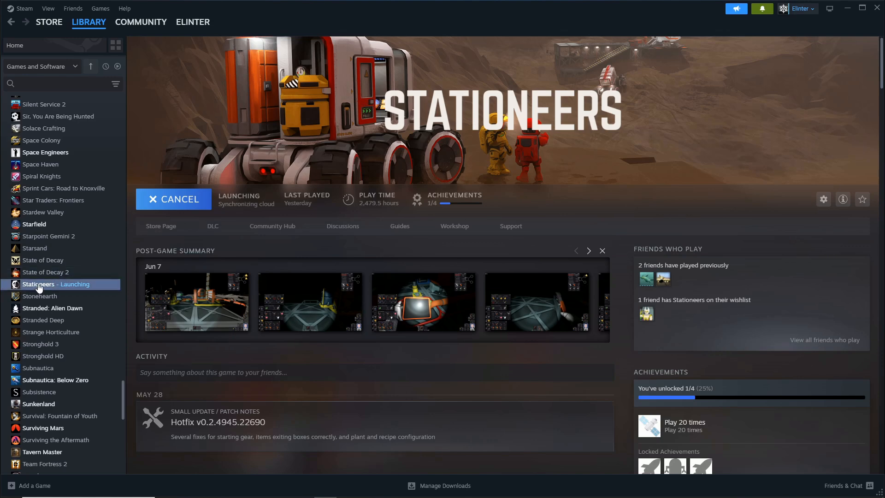
pyautogui.rightClick(39, 284)
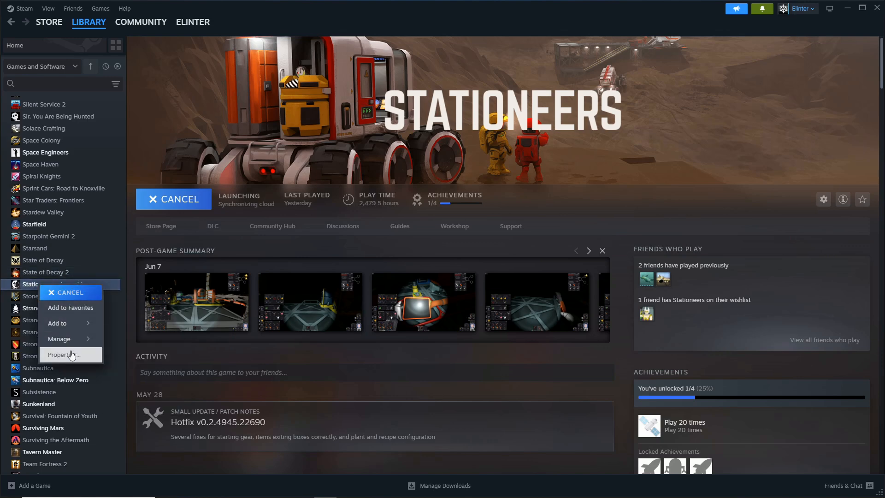
pyautogui.moveTo(59, 338)
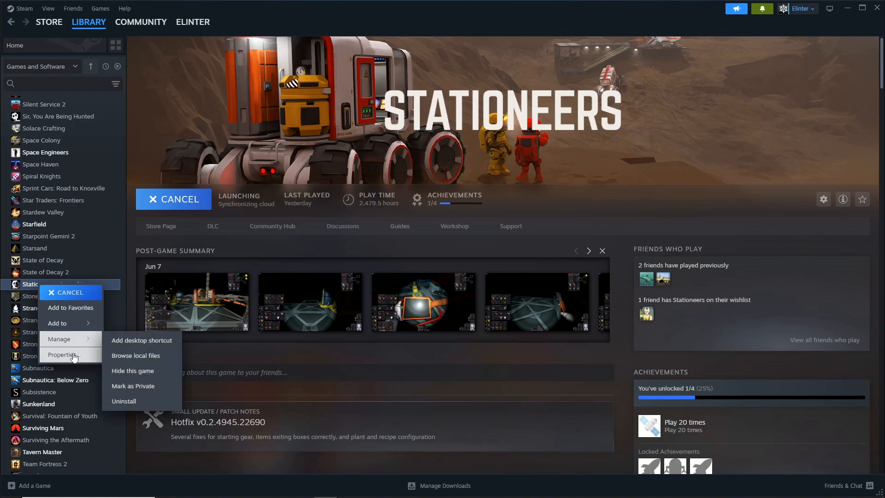
pyautogui.click(59, 354)
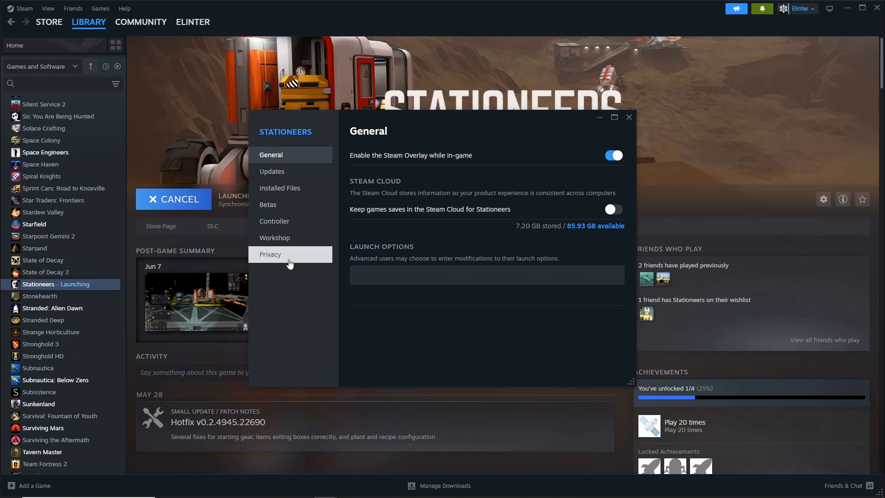
pyautogui.click(271, 172)
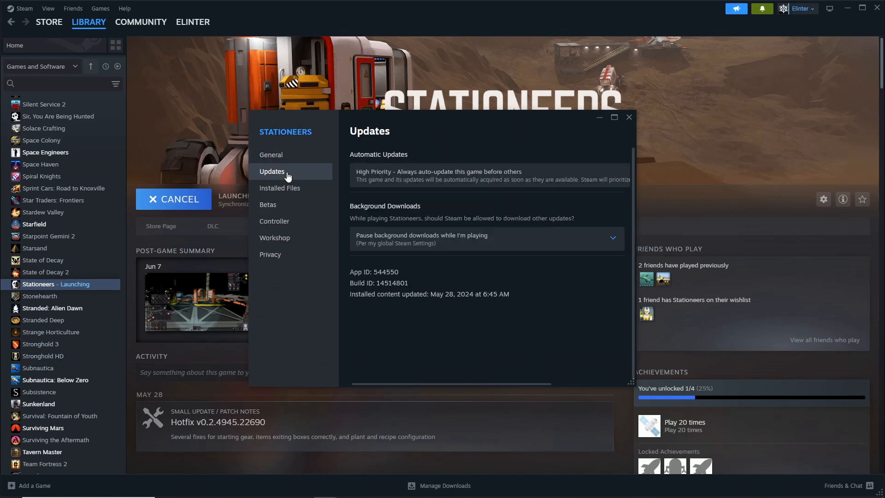
pyautogui.click(271, 154)
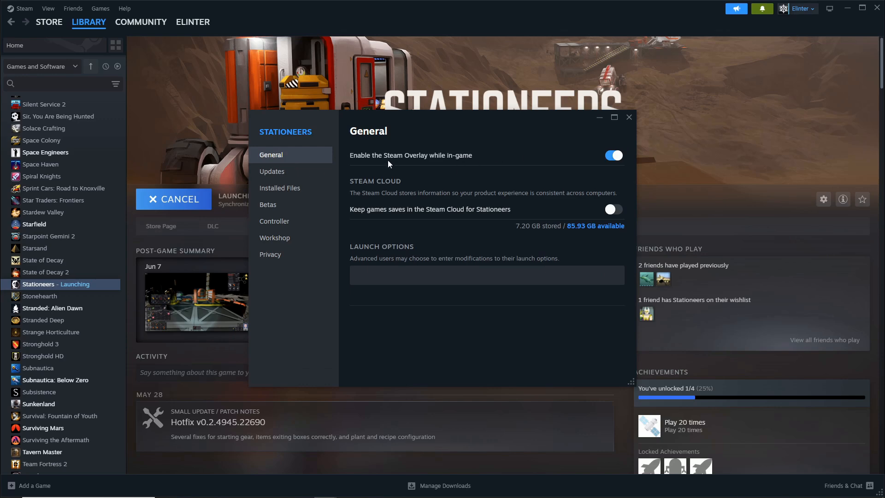
pyautogui.click(613, 210)
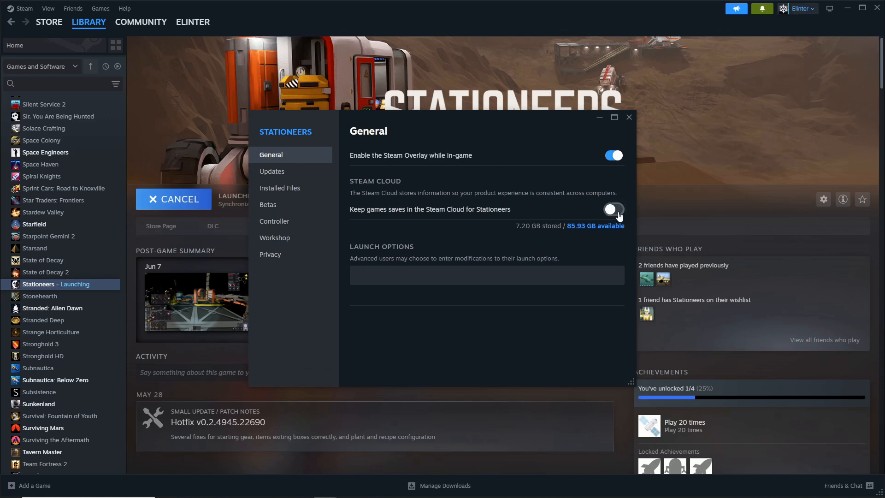
pyautogui.click(613, 209)
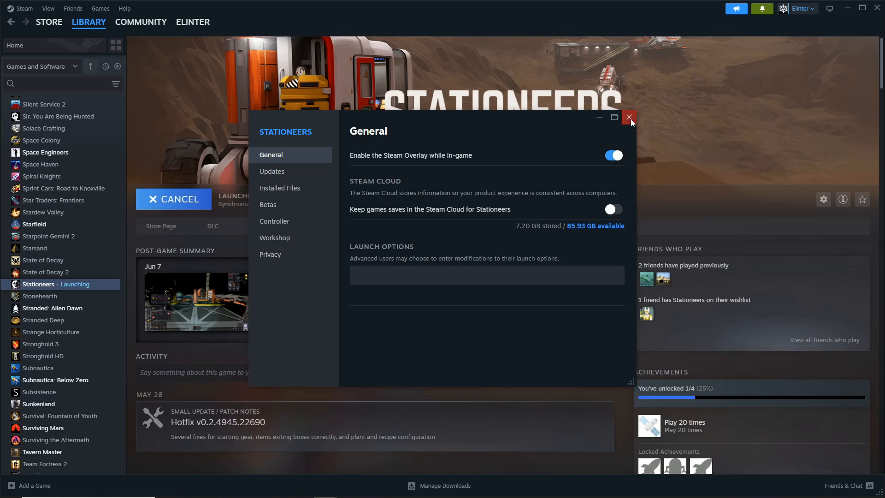
pyautogui.click(630, 117)
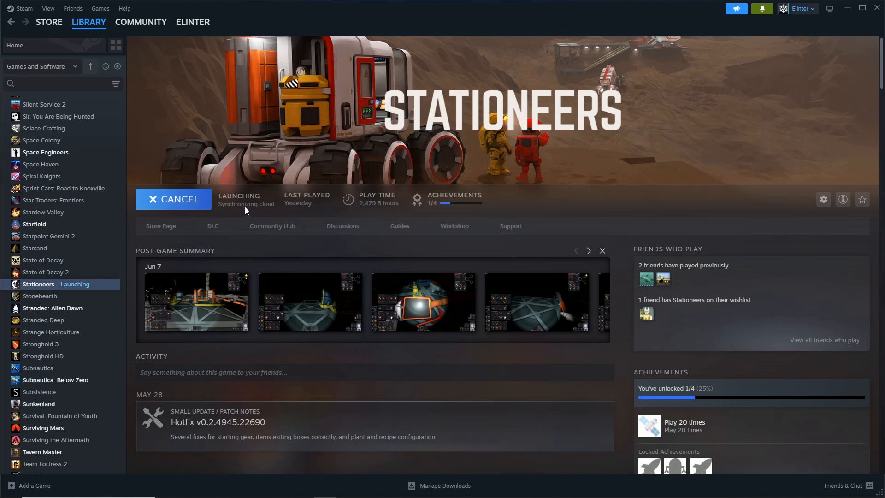
pyautogui.moveTo(247, 212)
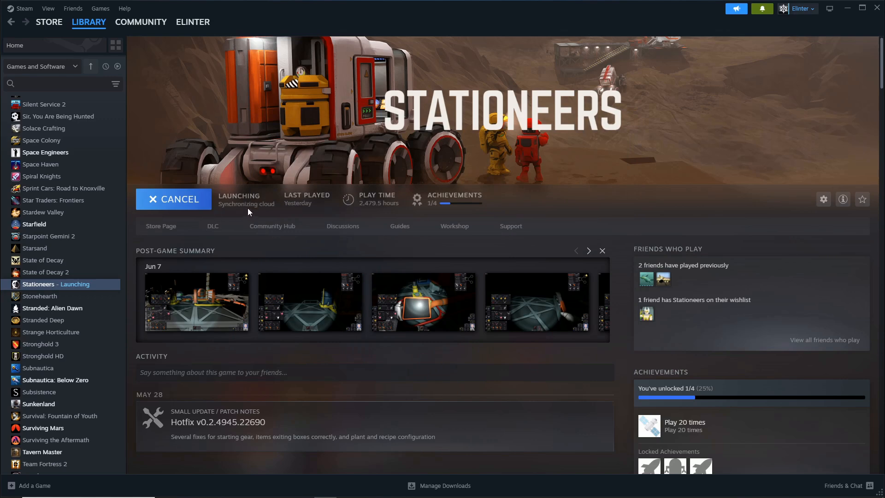
pyautogui.moveTo(243, 208)
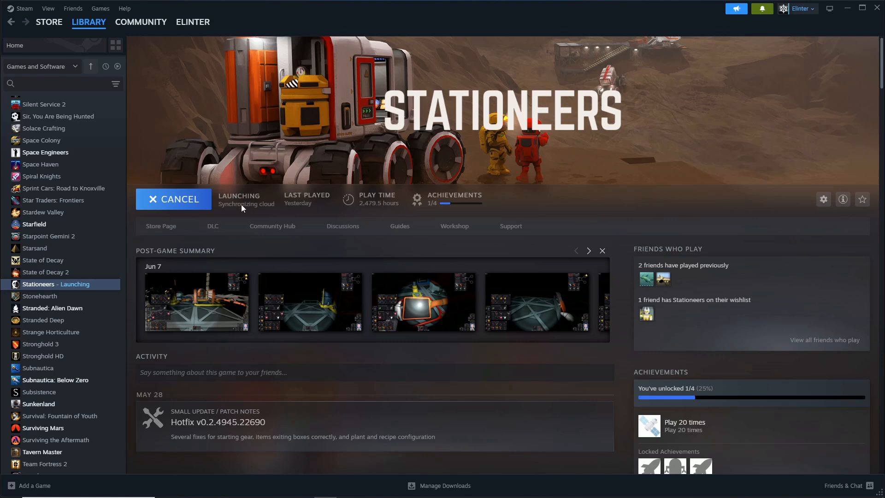
pyautogui.moveTo(244, 210)
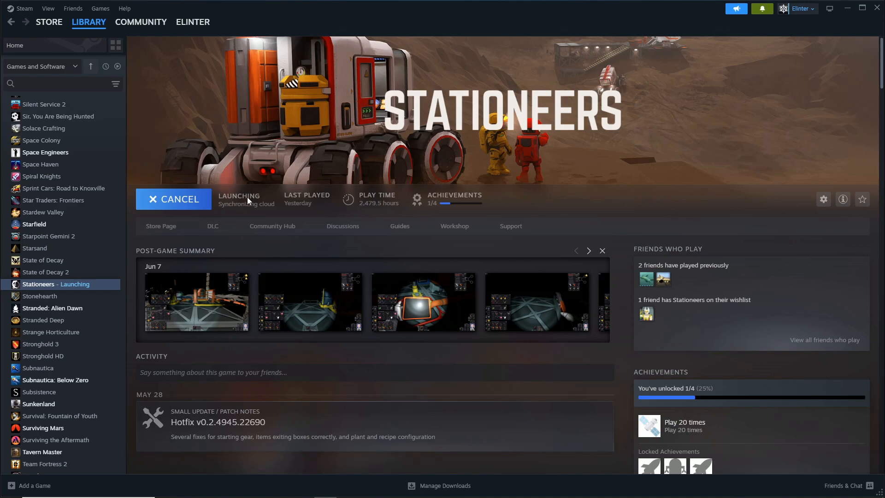
pyautogui.moveTo(239, 206)
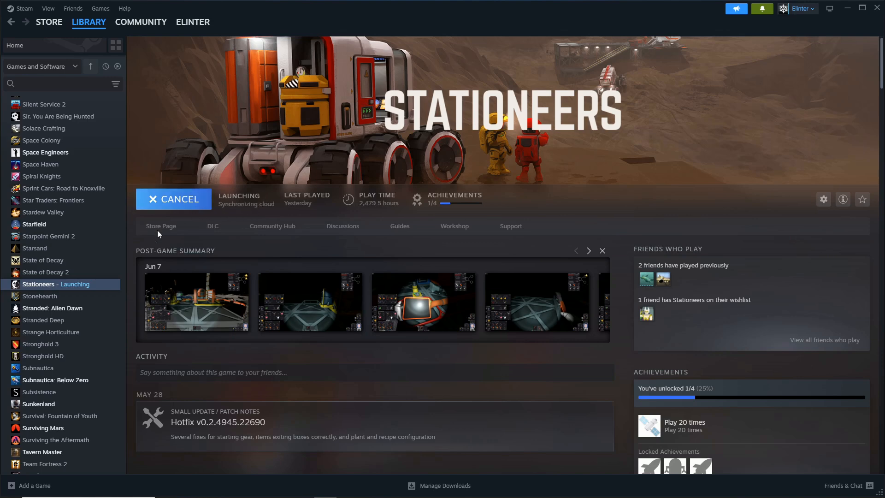
# Open and dismiss the context menu for the running Stationeers entry
pyautogui.rightClick(56, 284)
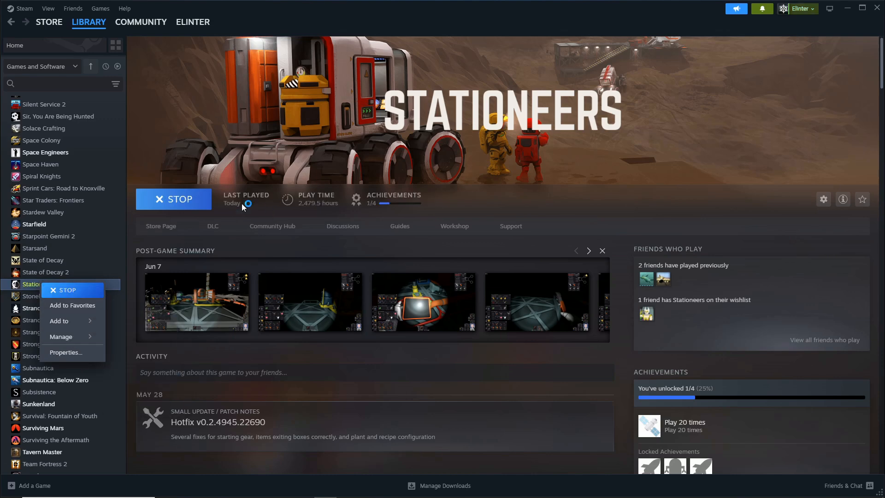
pyautogui.moveTo(387, 472)
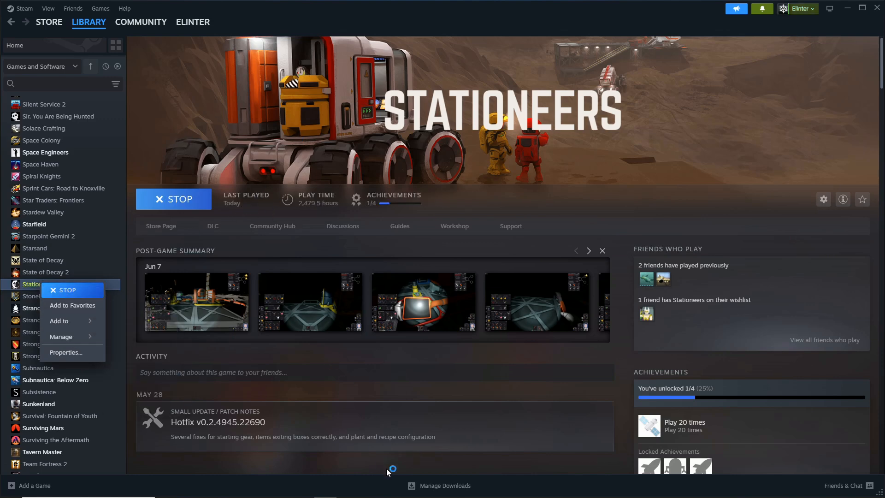
pyautogui.click(65, 290)
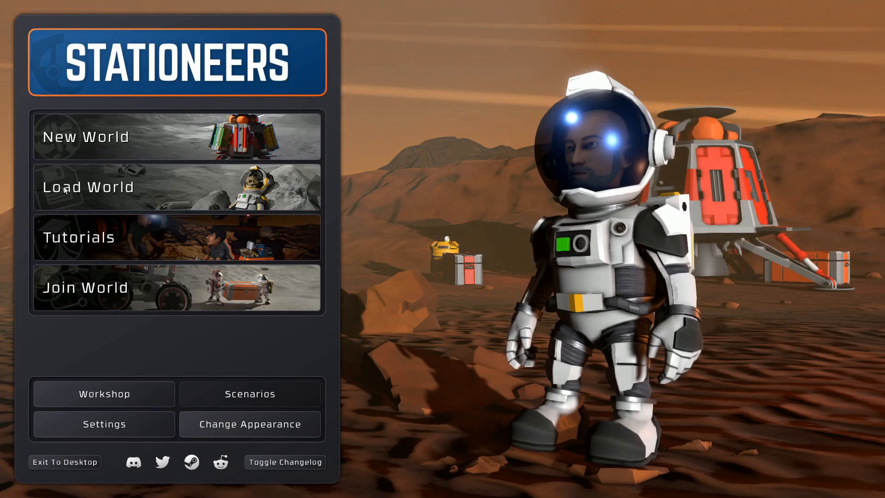
# View the Load World list with Mimas ep 8 and its backups, then return to the main menu
pyautogui.click(88, 187)
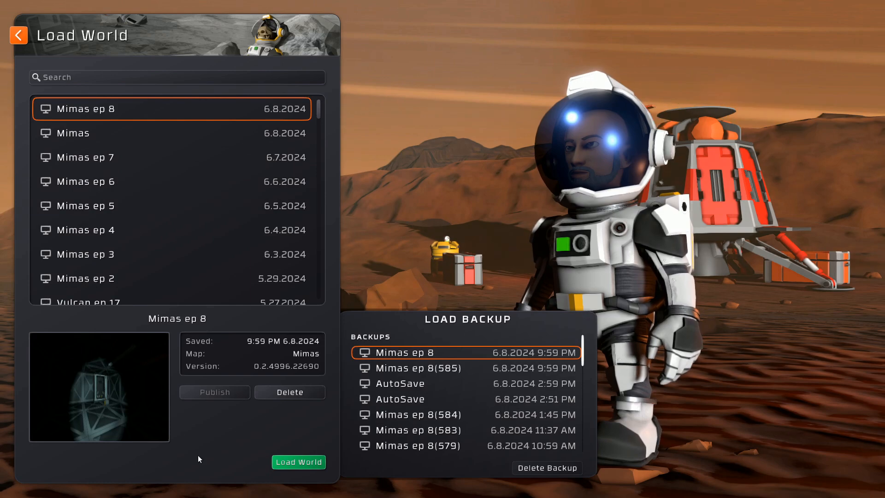
pyautogui.click(19, 34)
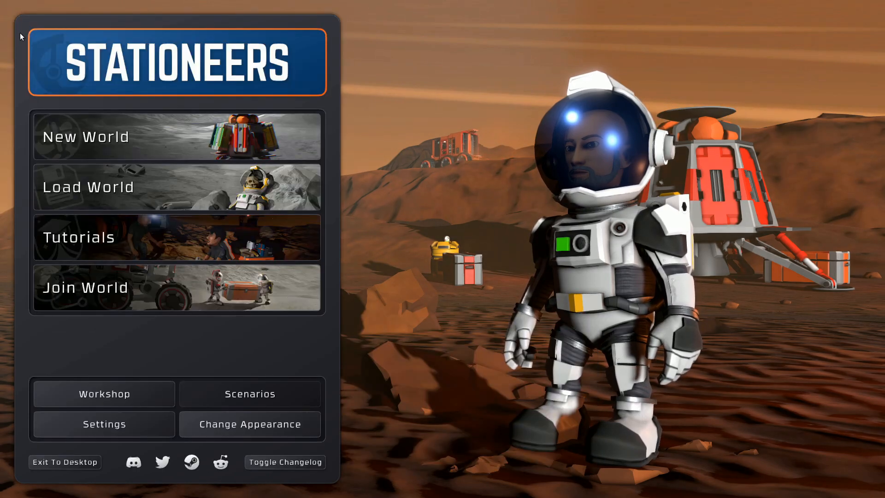
# Lower the Music volume to 13 in the audio settings and return to the main menu
pyautogui.click(103, 424)
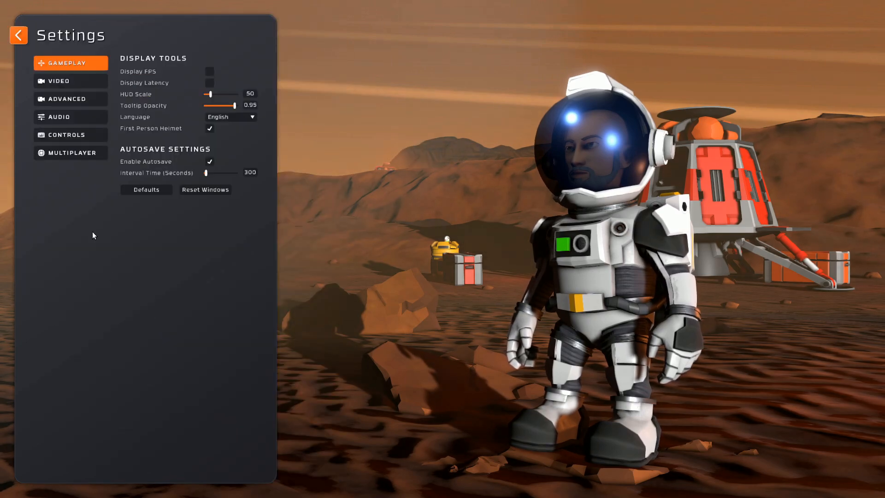
pyautogui.click(59, 116)
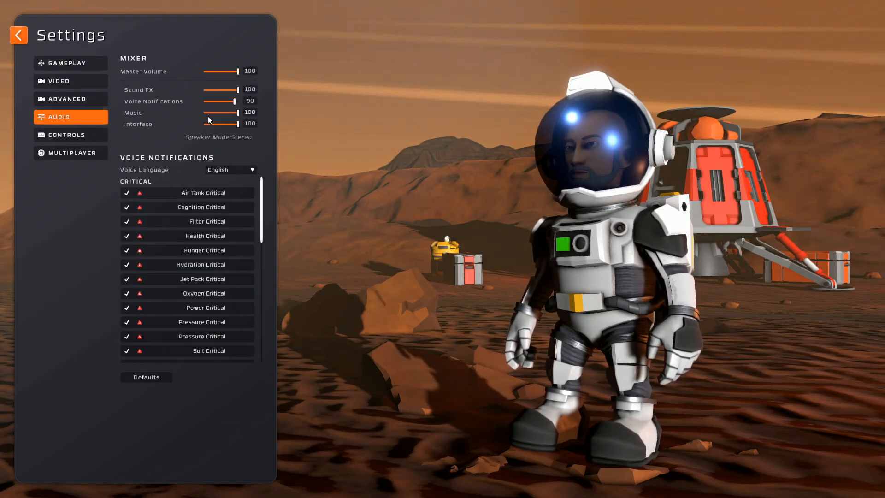
pyautogui.moveTo(237, 113); pyautogui.dragTo(205, 113)
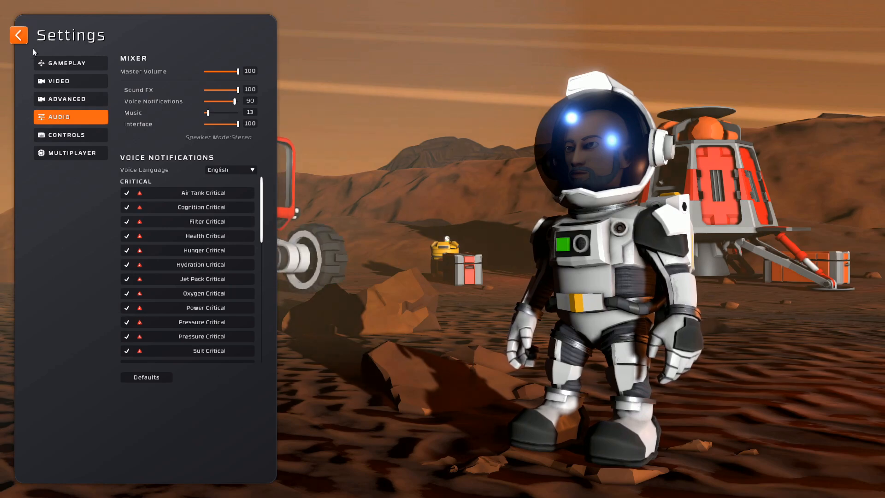
pyautogui.click(19, 34)
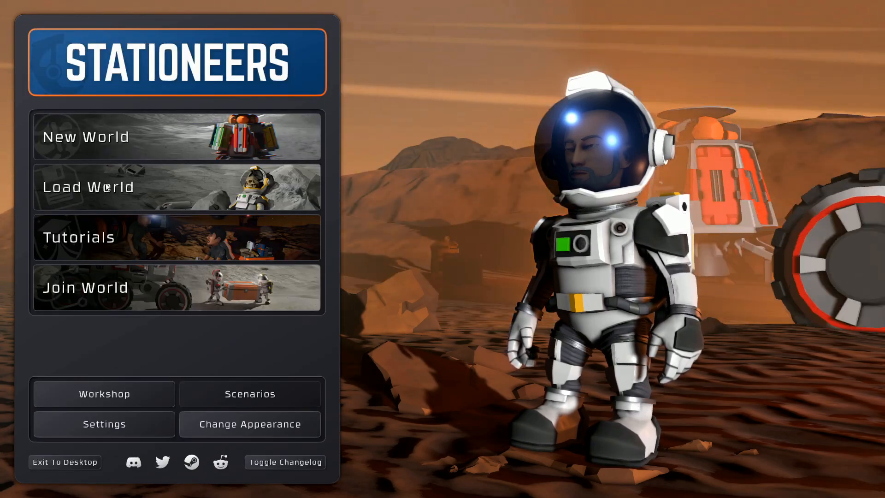
# Show the Load World screen listing Mimas ep 8 and its backups
pyautogui.click(89, 188)
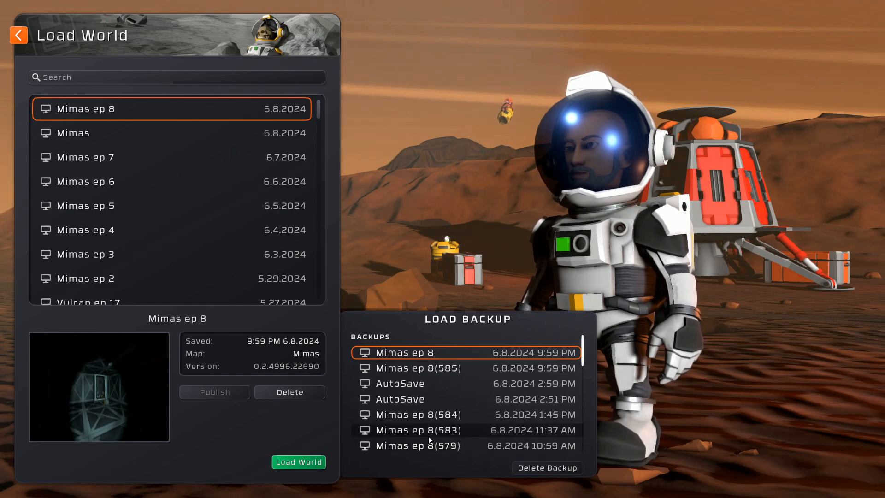
pyautogui.moveTo(457, 160)
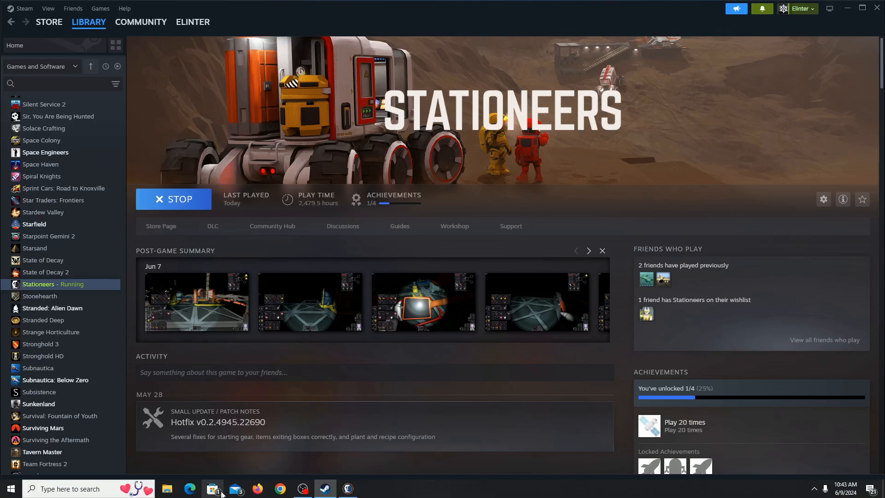
# Bring up File Explorer and enter My Games > Stationeers > saves
pyautogui.click(212, 489)
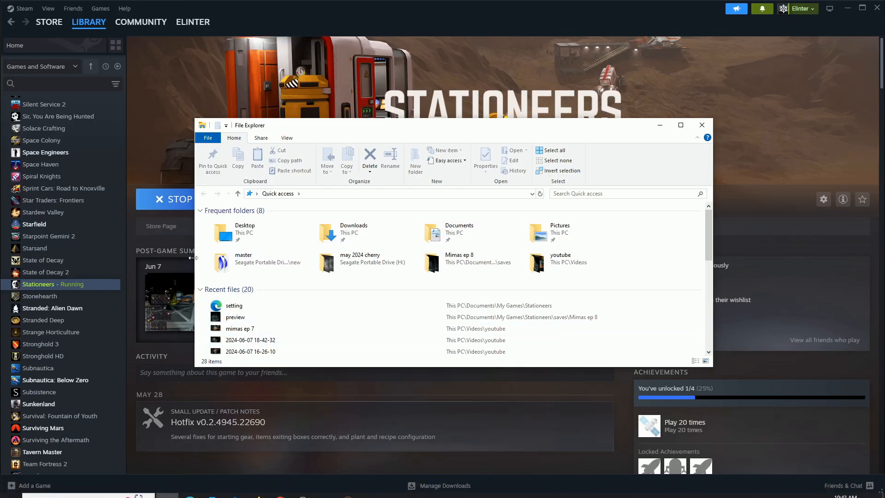
pyautogui.moveTo(237, 193)
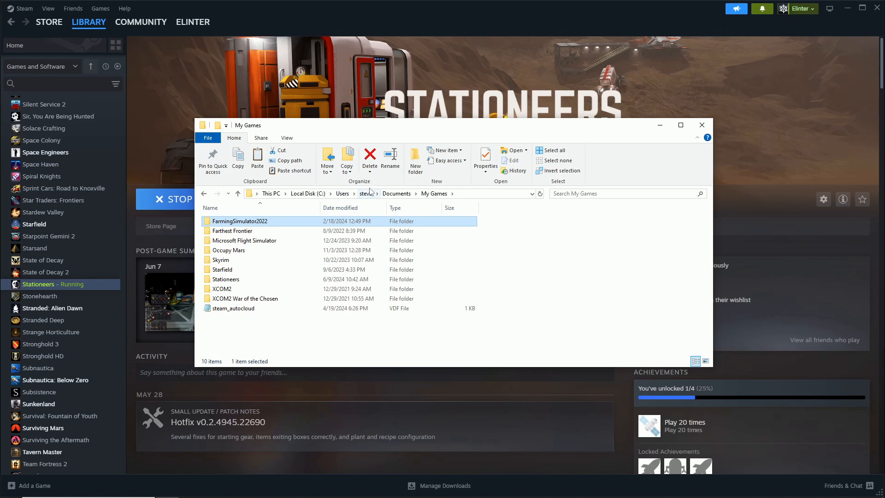
pyautogui.moveTo(361, 201)
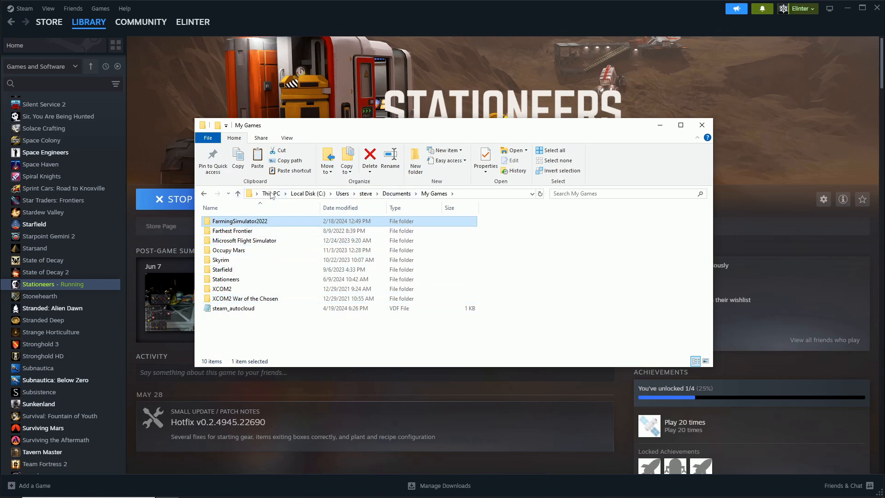
pyautogui.moveTo(308, 193)
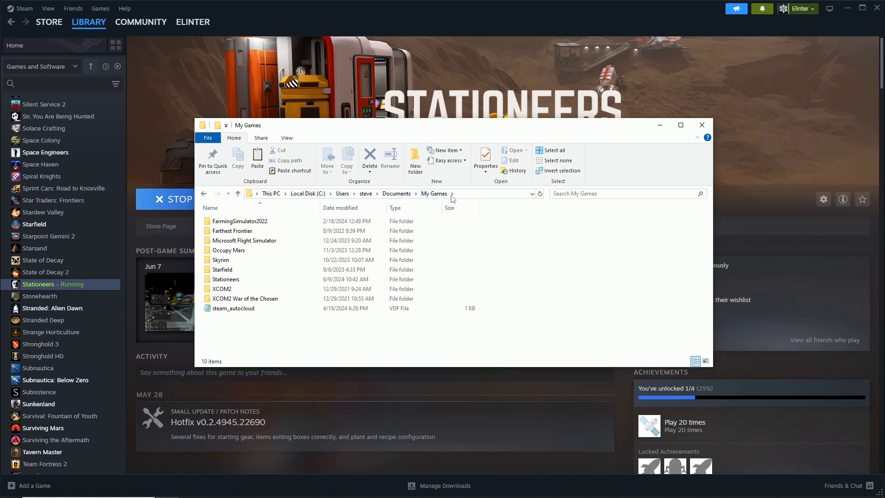
pyautogui.click(225, 278)
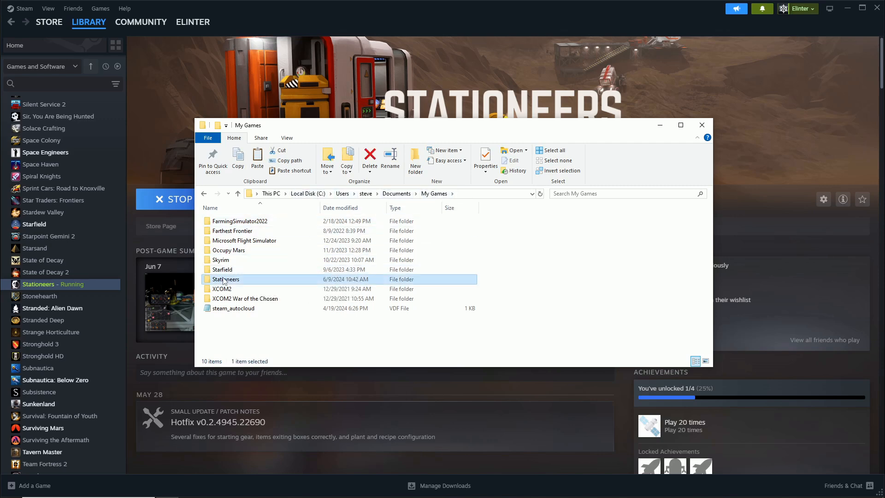
pyautogui.doubleClick(226, 278)
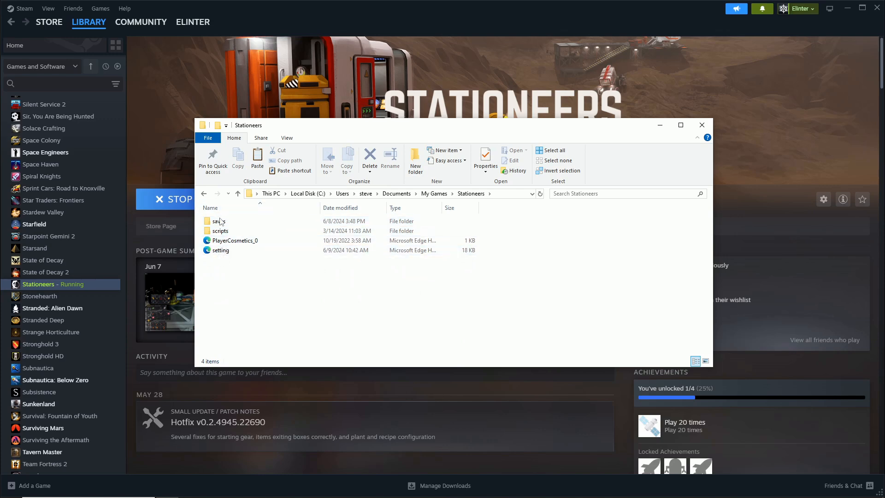
pyautogui.doubleClick(218, 221)
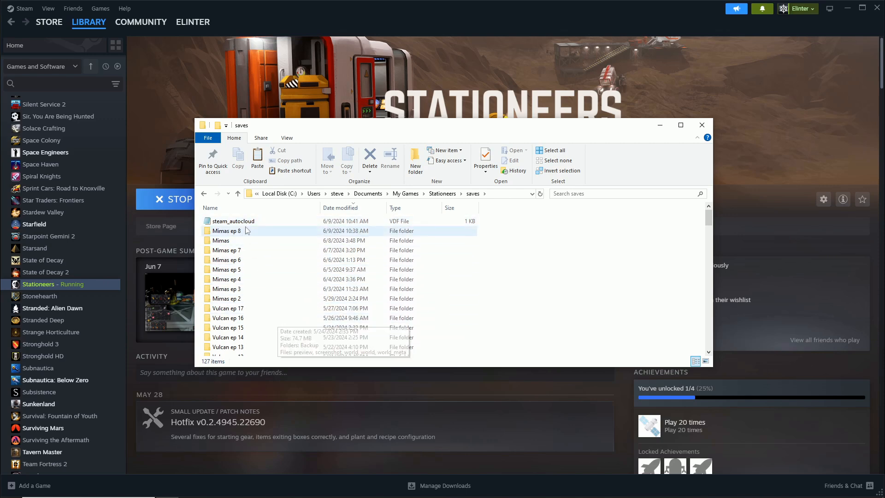
pyautogui.moveTo(231, 236)
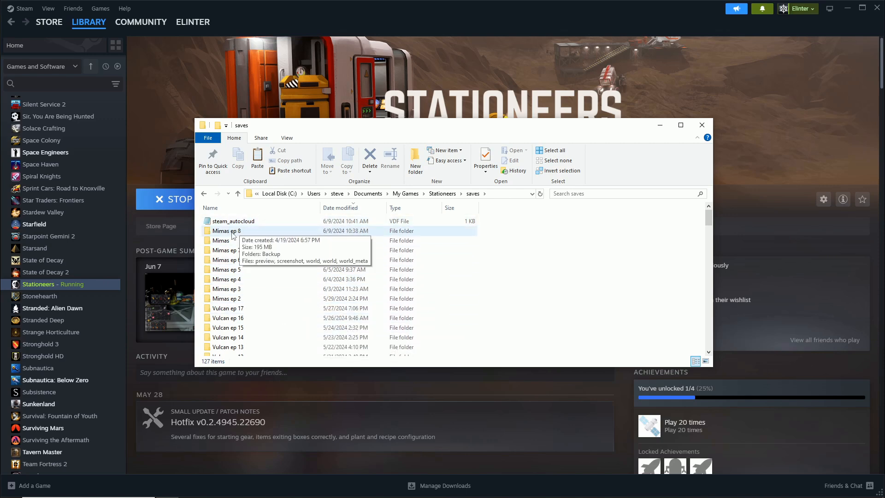
# Enter the Mimas ep 8 save and its Backup folder
pyautogui.doubleClick(227, 230)
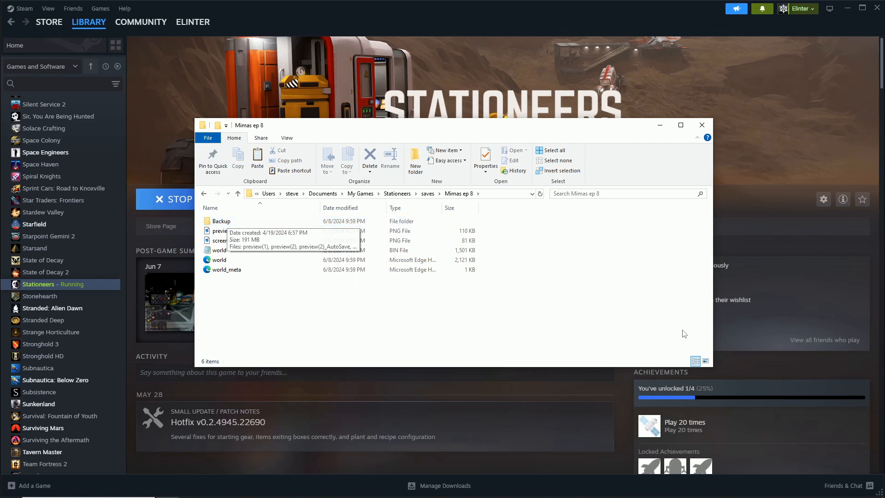
pyautogui.moveTo(649, 341)
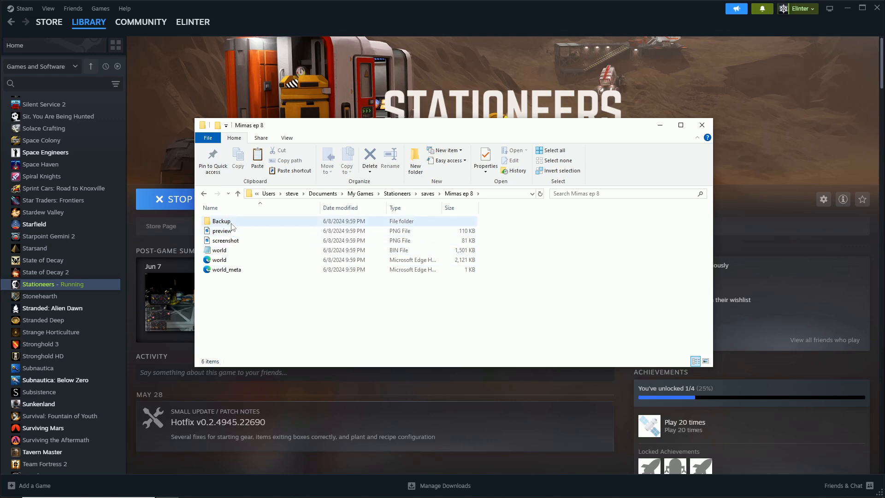
pyautogui.click(221, 220)
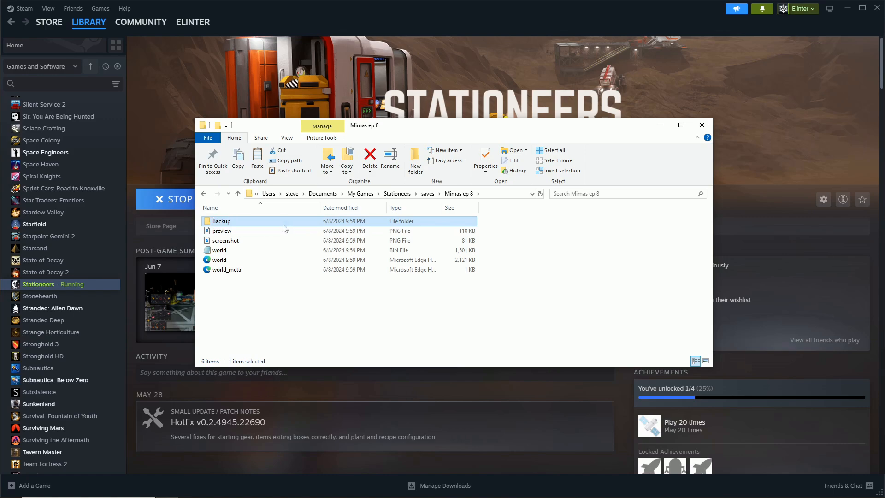
pyautogui.doubleClick(220, 221)
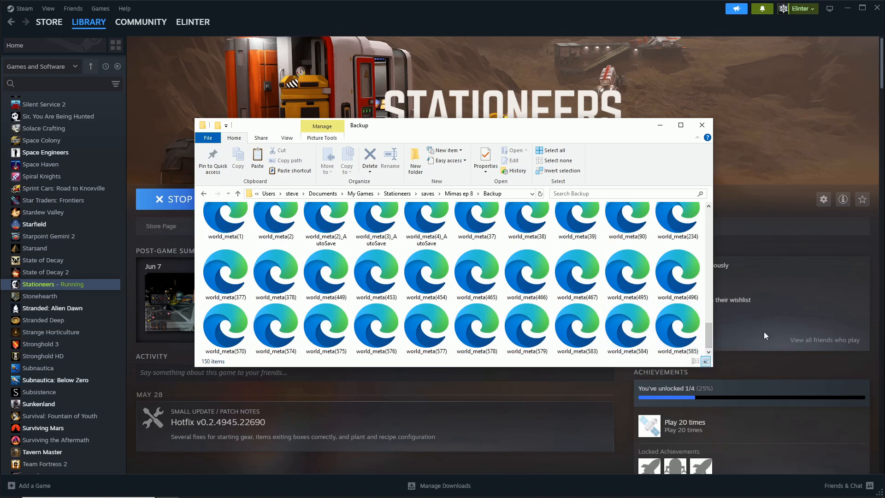
pyautogui.moveTo(678, 328)
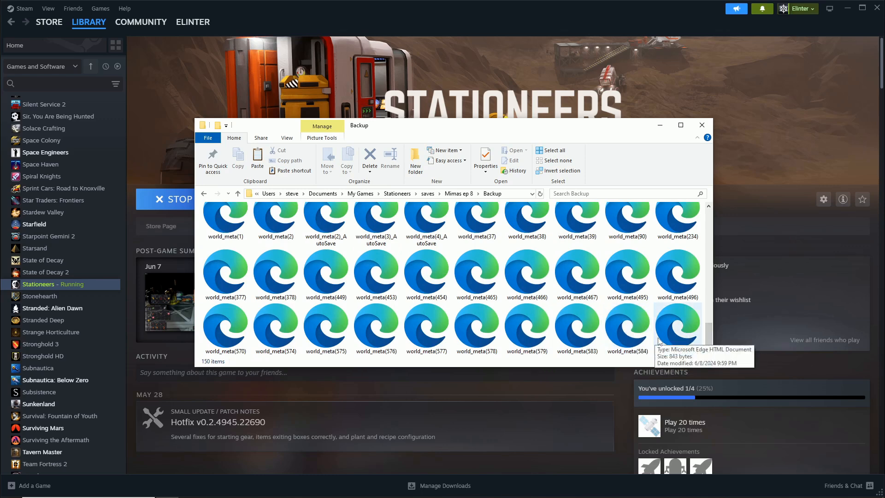
pyautogui.moveTo(673, 337)
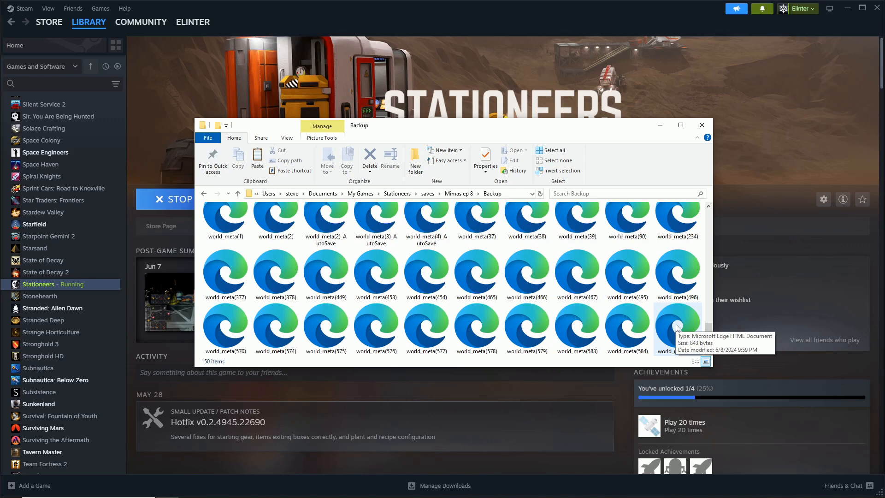
pyautogui.moveTo(683, 323)
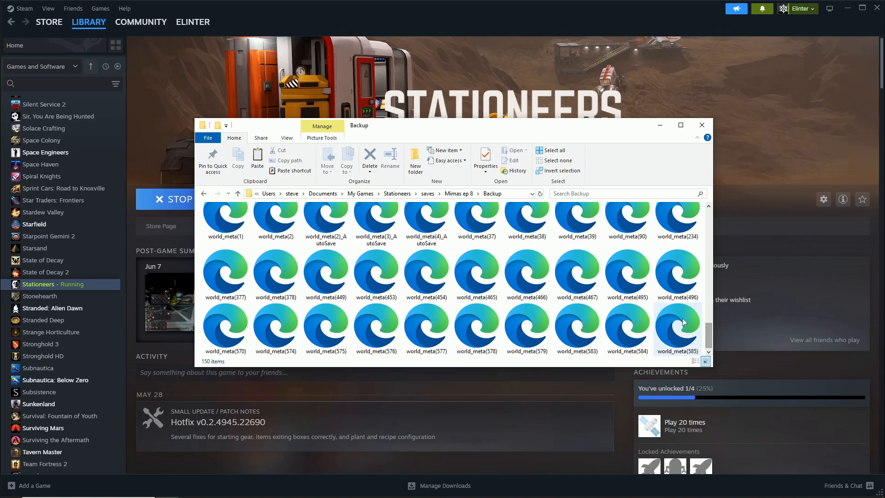
pyautogui.moveTo(666, 328)
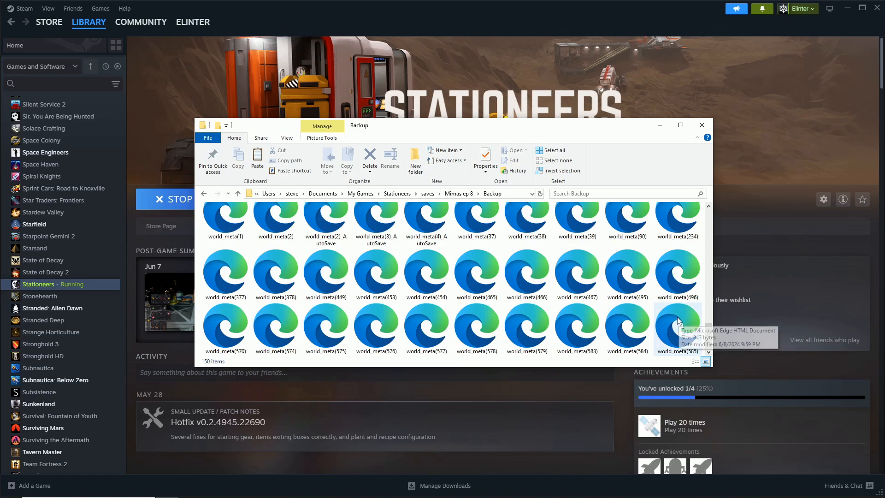
# Scroll to the end of the backups and select world_meta(584)
pyautogui.scroll(-3)
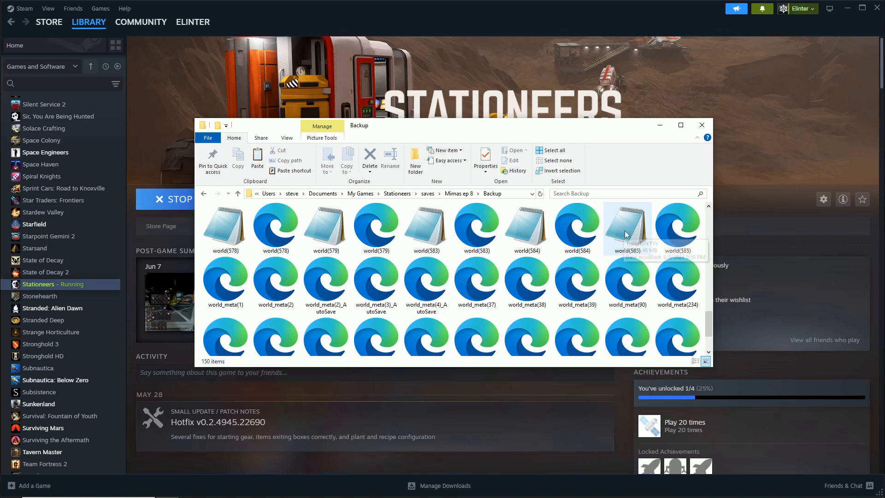
pyautogui.moveTo(648, 256)
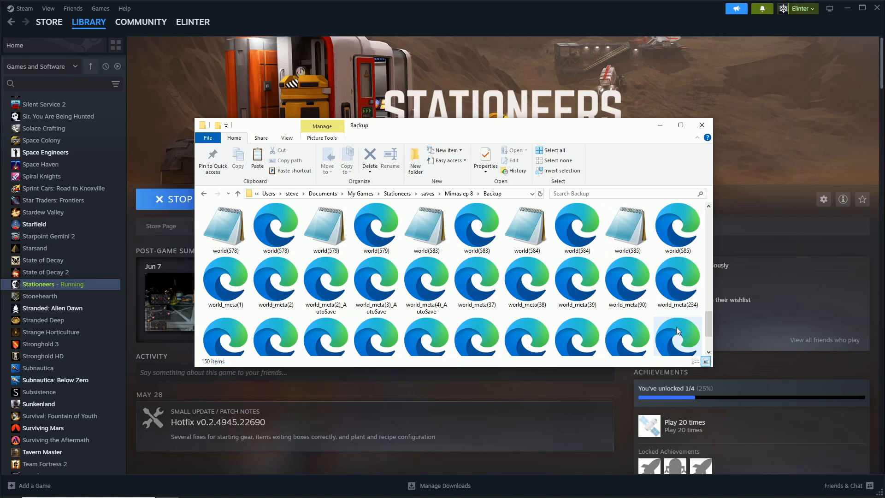
pyautogui.scroll(-3)
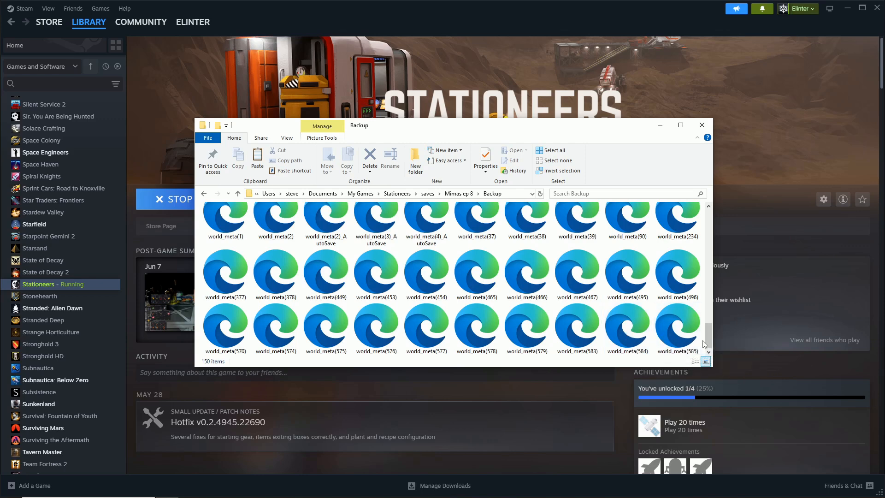
pyautogui.click(625, 330)
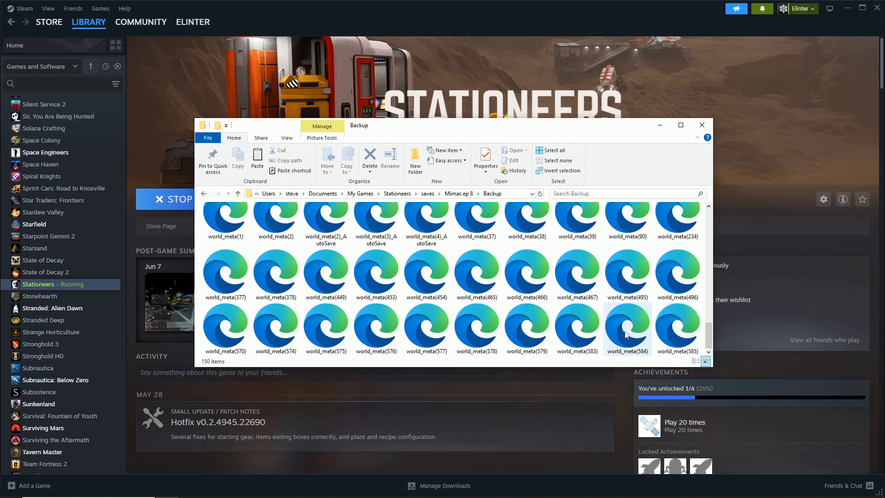
pyautogui.moveTo(627, 331)
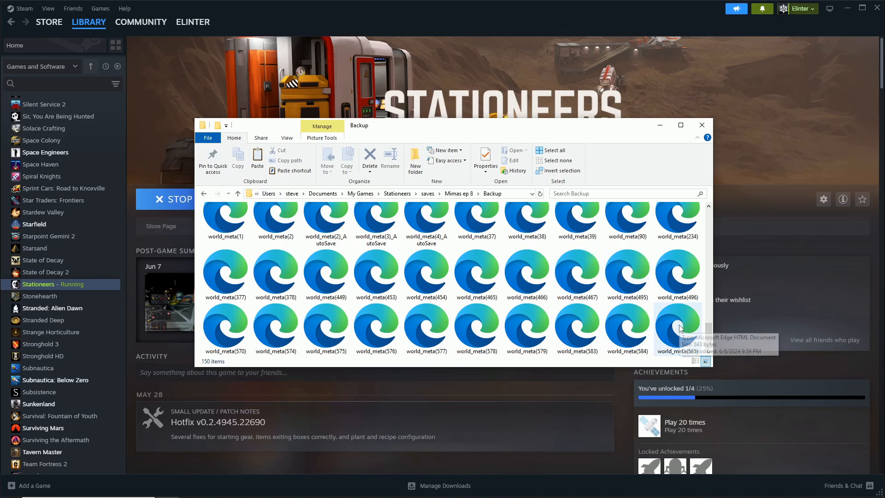
pyautogui.moveTo(791, 312)
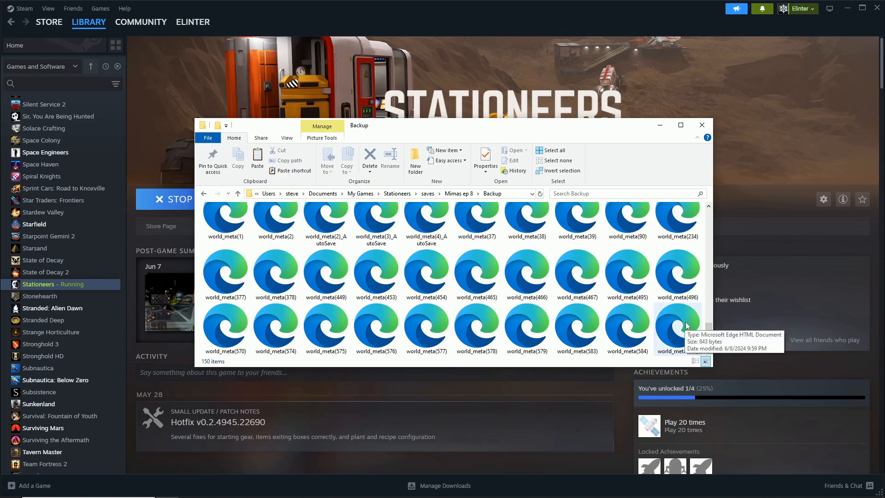
pyautogui.moveTo(617, 251)
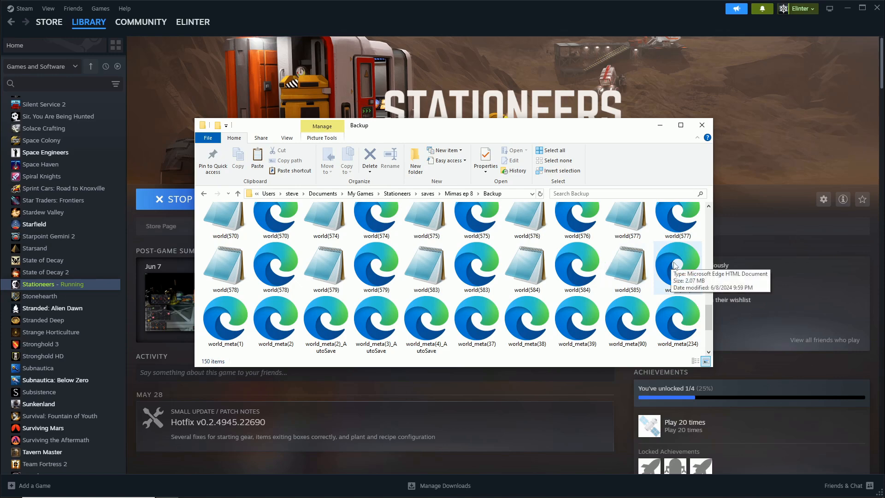
pyautogui.moveTo(672, 262)
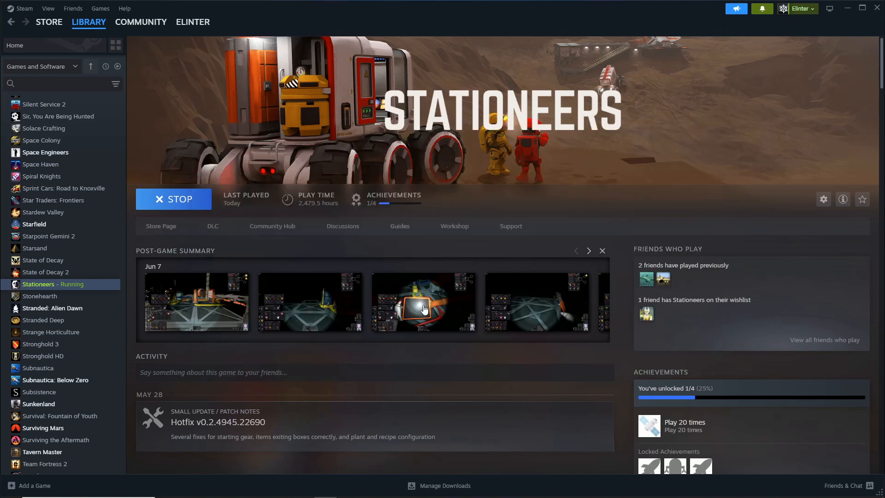
pyautogui.moveTo(423, 305)
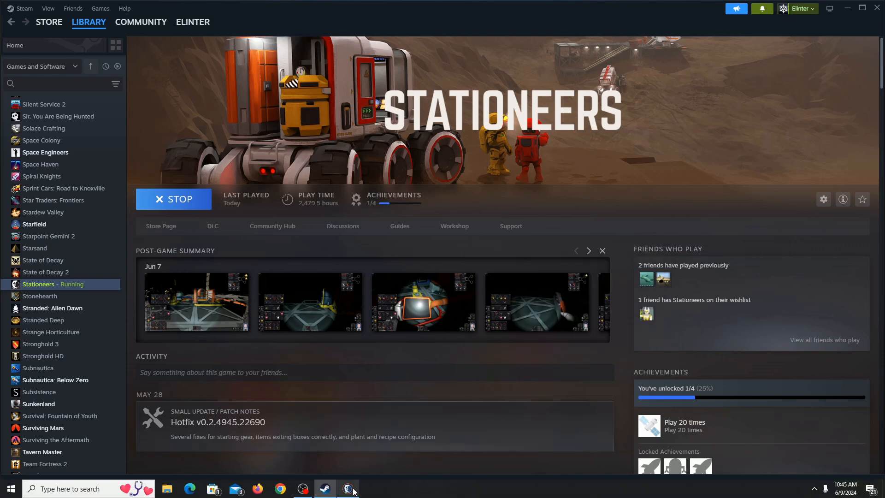
# Switch back to the running Stationeers game from its taskbar icon
pyautogui.rightClick(348, 489)
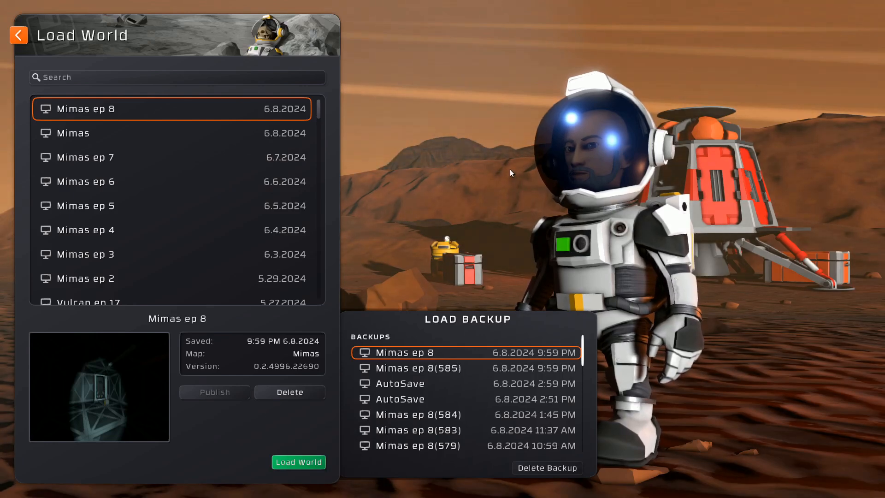
pyautogui.moveTo(514, 194)
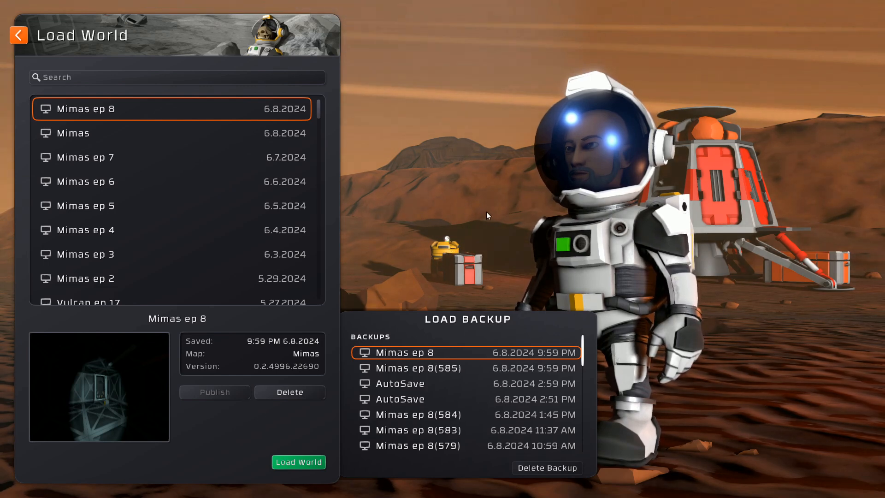
pyautogui.moveTo(384, 212)
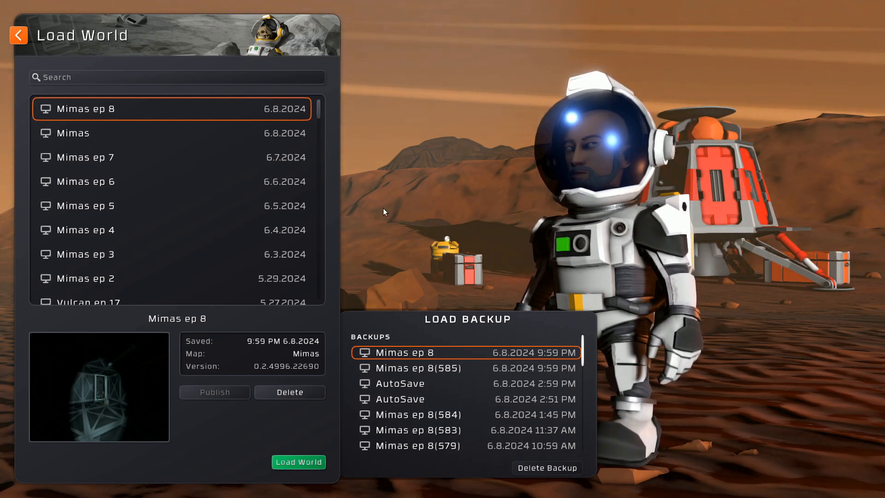